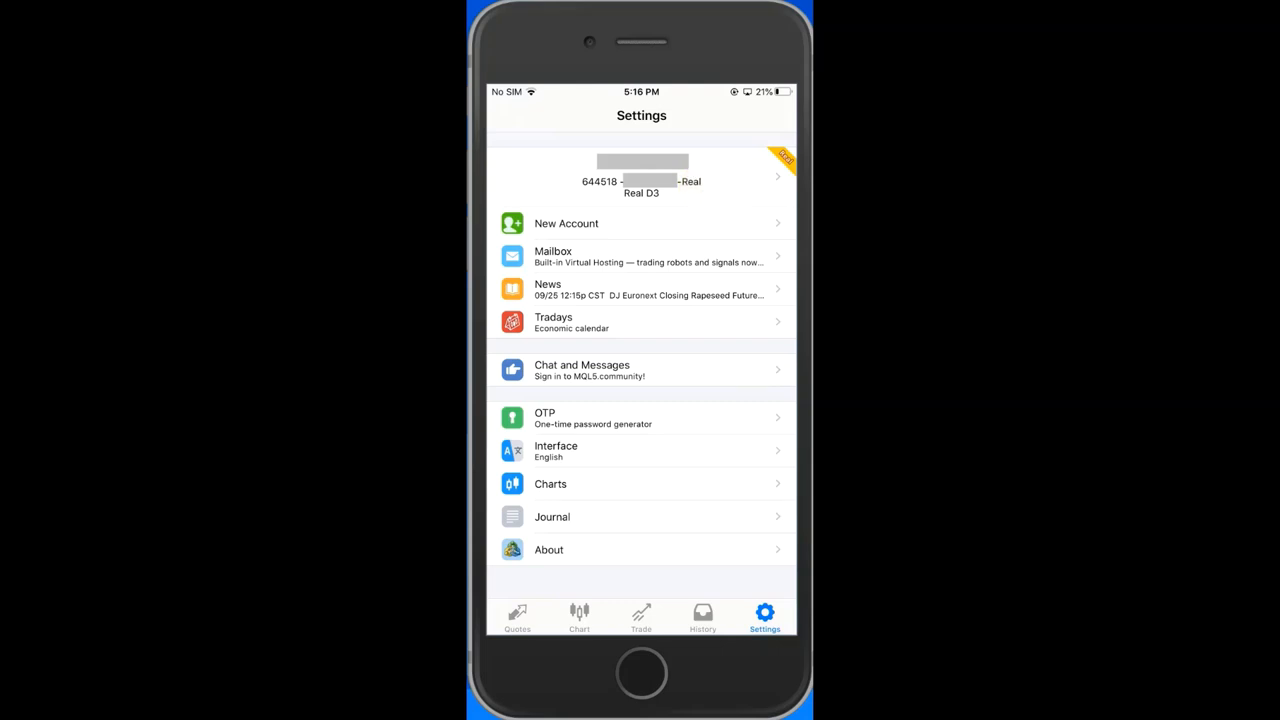
# - Show the Trade screen with open EURUSD positions, balance, equity and margin
pyautogui.click(640, 618)
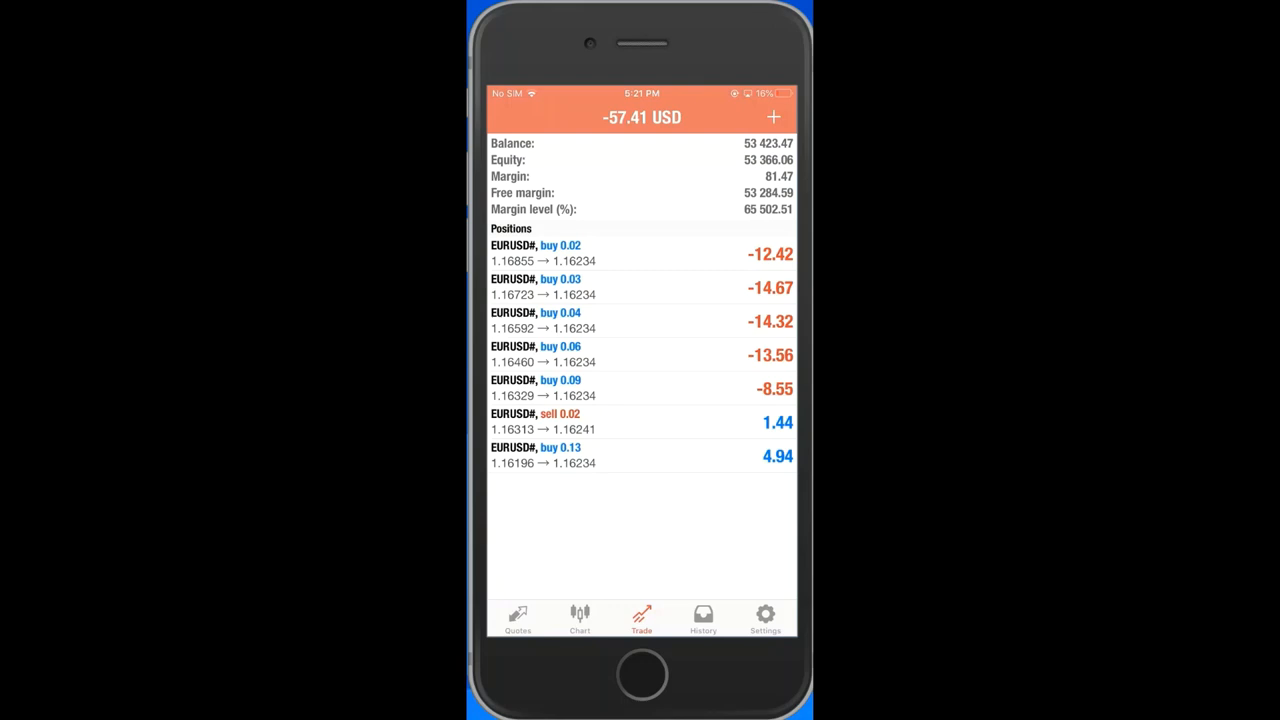
# - Set a custom history period from 25/09/18, showing profit 46,423.47 and balance 53,423.47
pyautogui.click(704, 618)
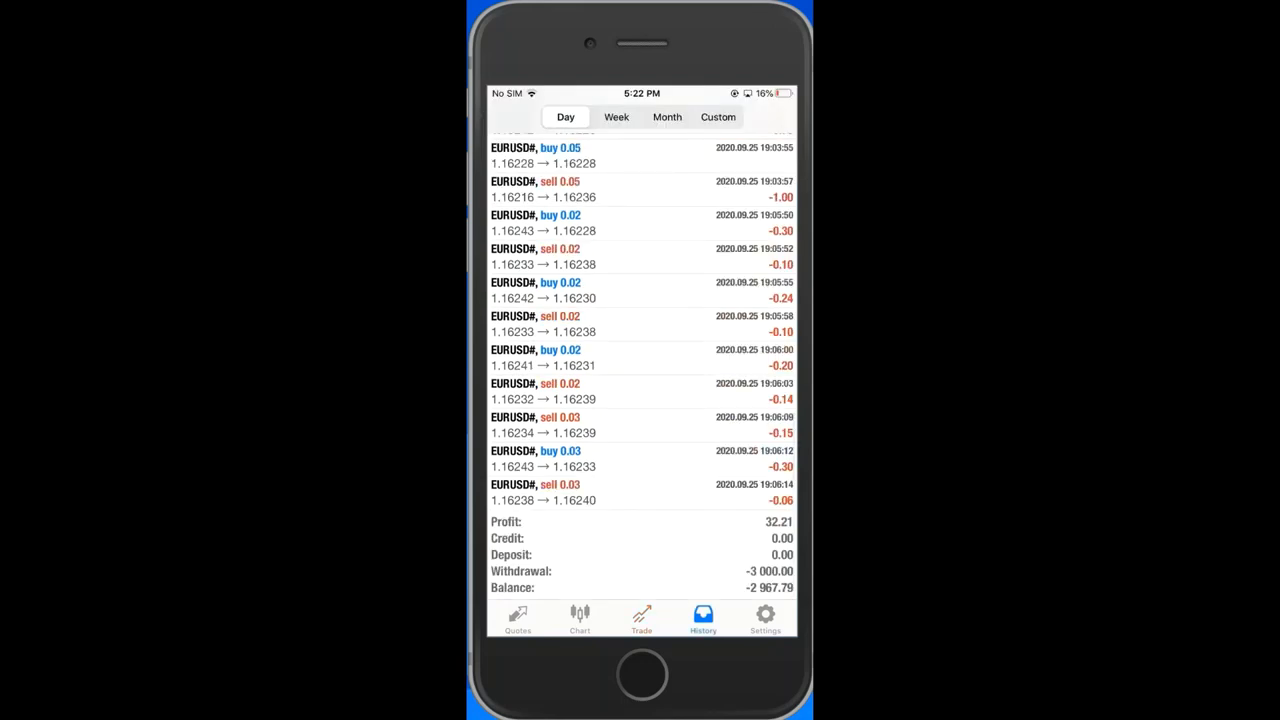
pyautogui.click(718, 116)
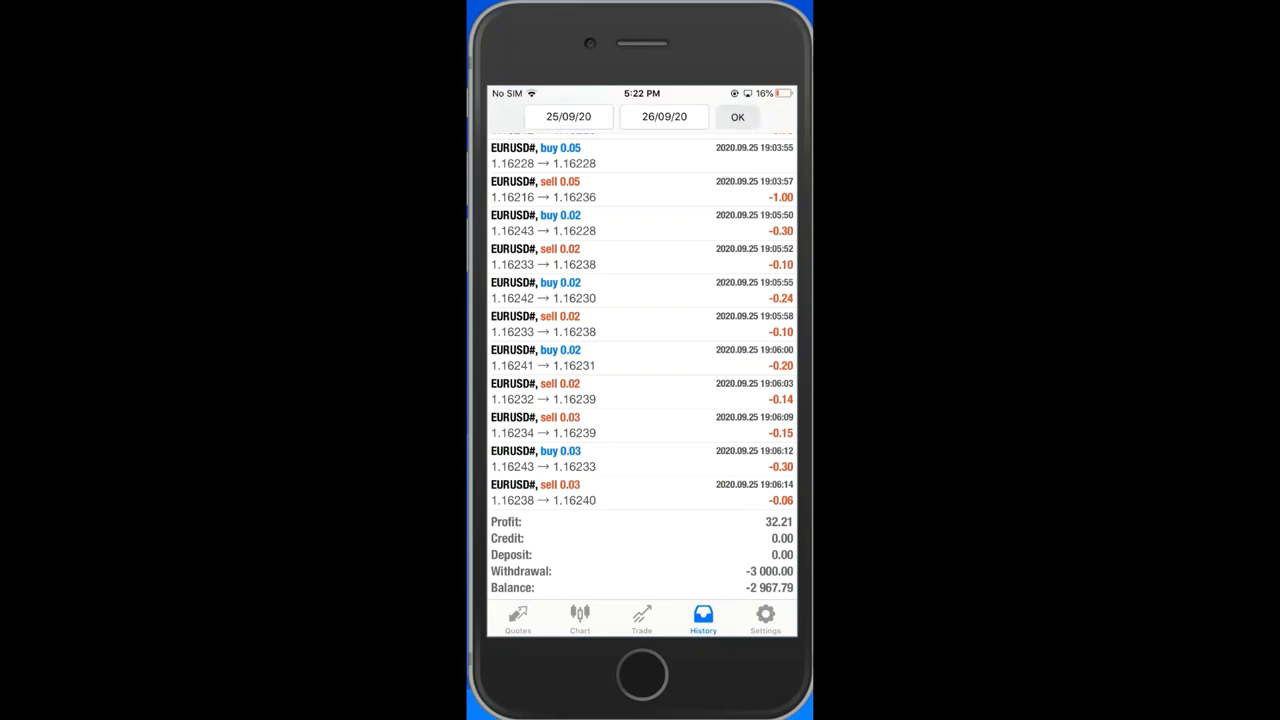
pyautogui.click(568, 116)
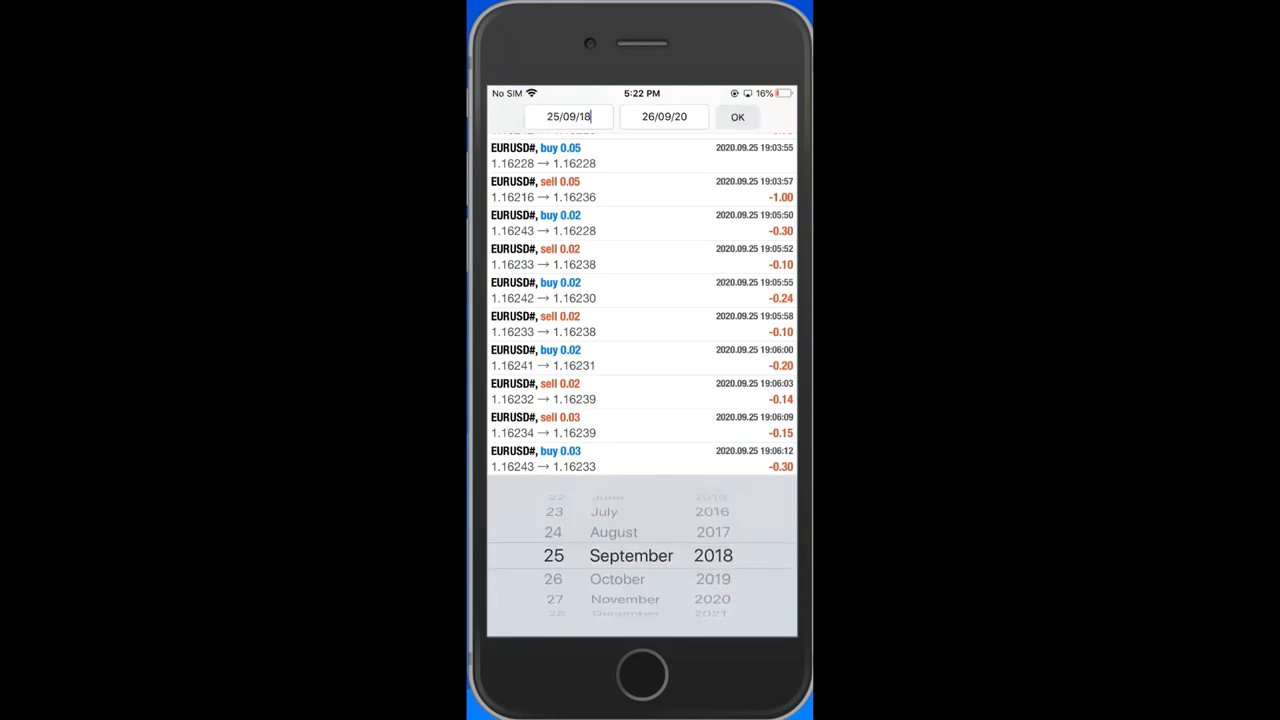
pyautogui.click(736, 116)
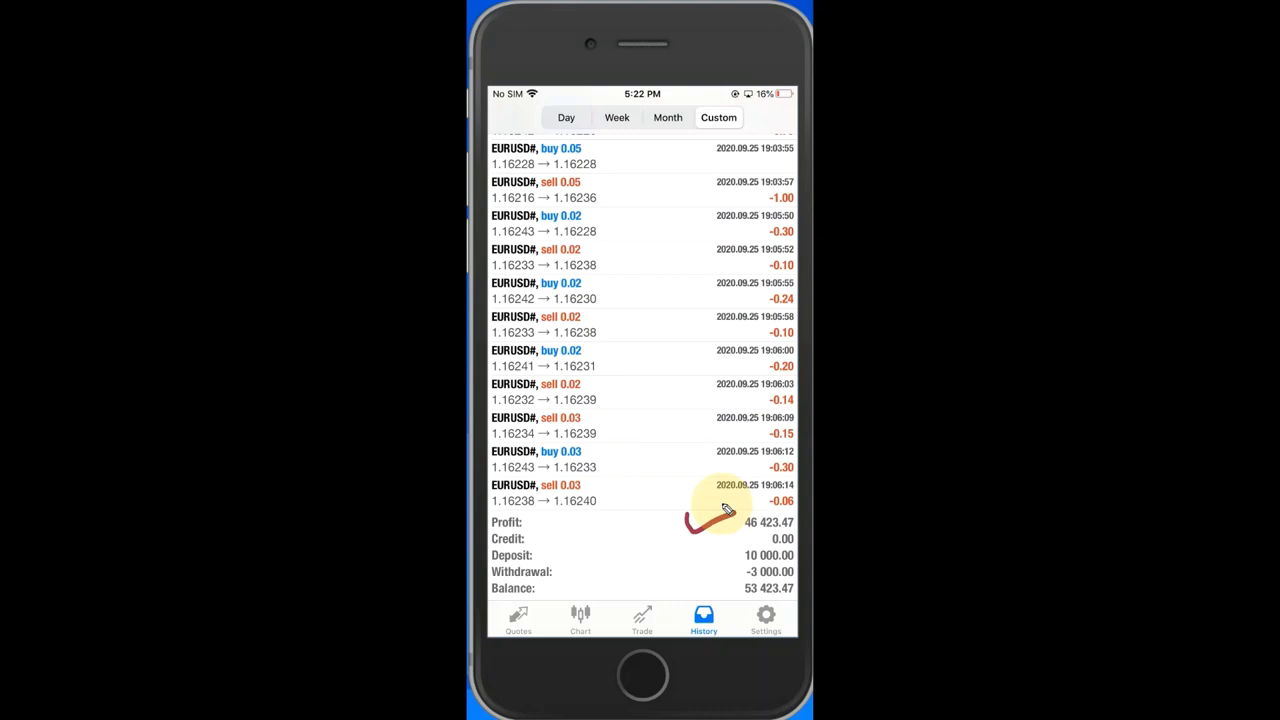
pyautogui.moveTo(724, 540)
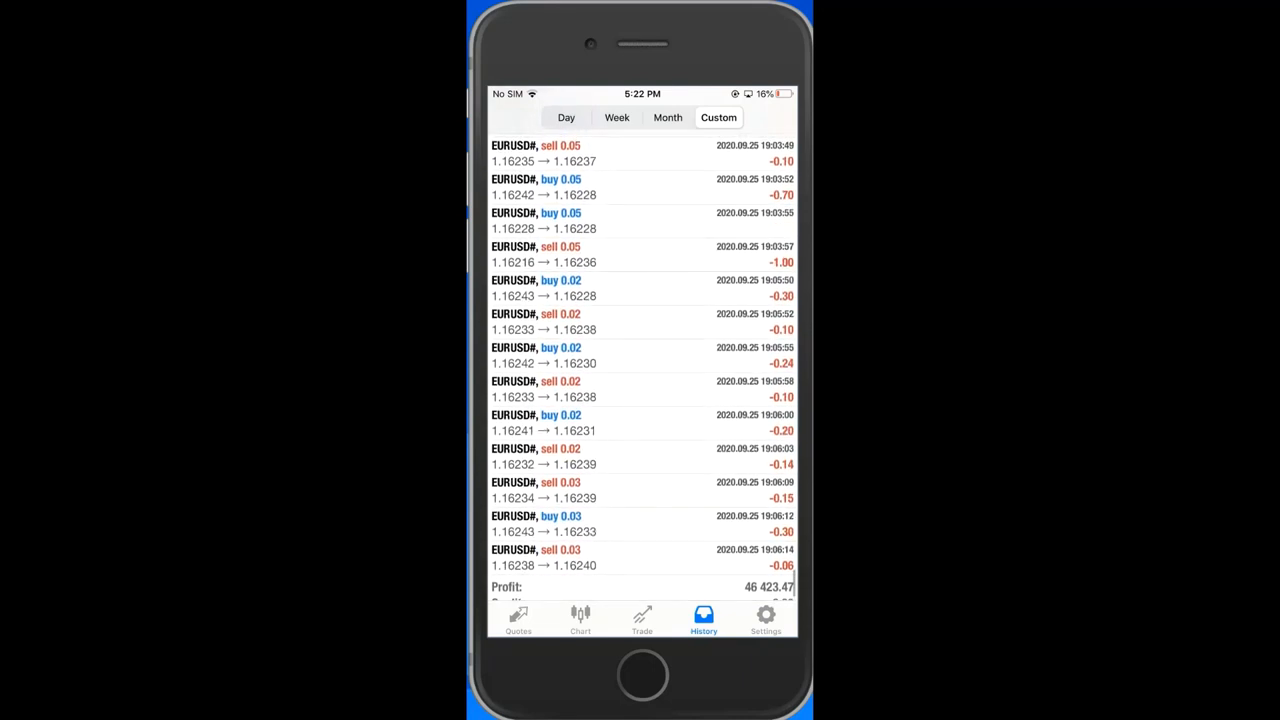
# - Scroll the history list back to the EURUSD deals of 2–3 September 2020
pyautogui.scroll(3)
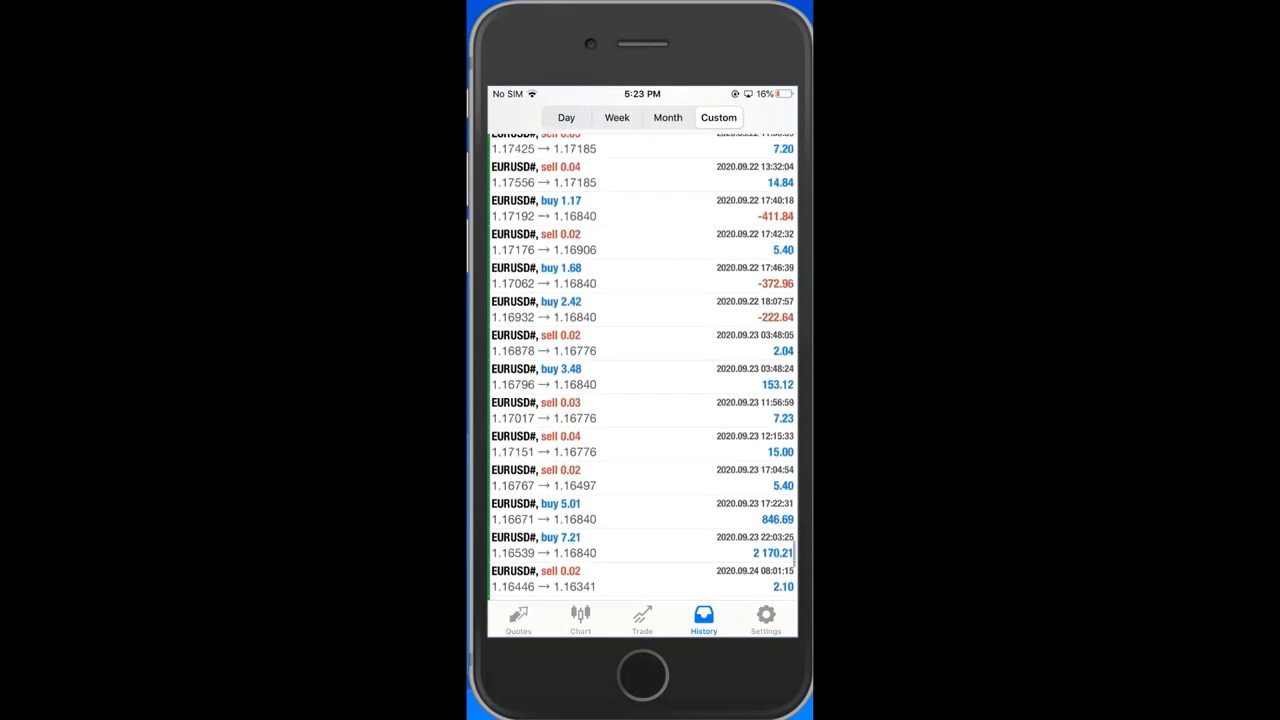
pyautogui.scroll(3)
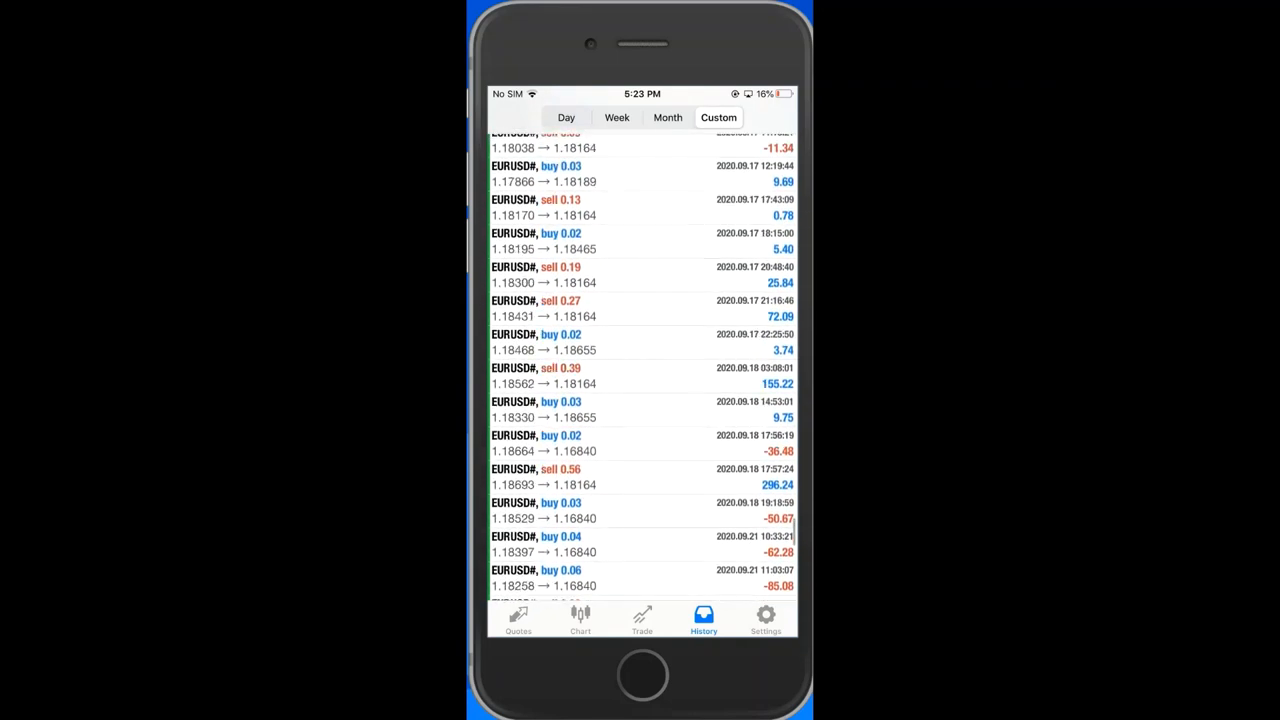
pyautogui.scroll(3)
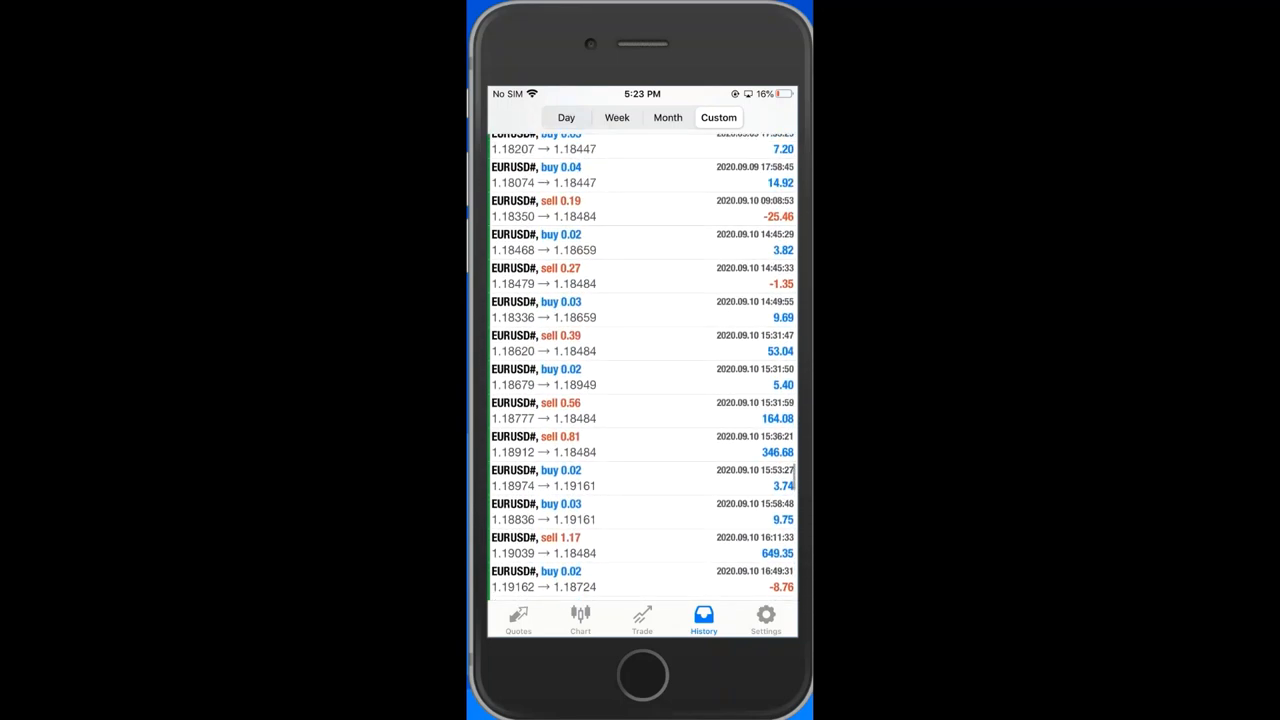
pyautogui.scroll(3)
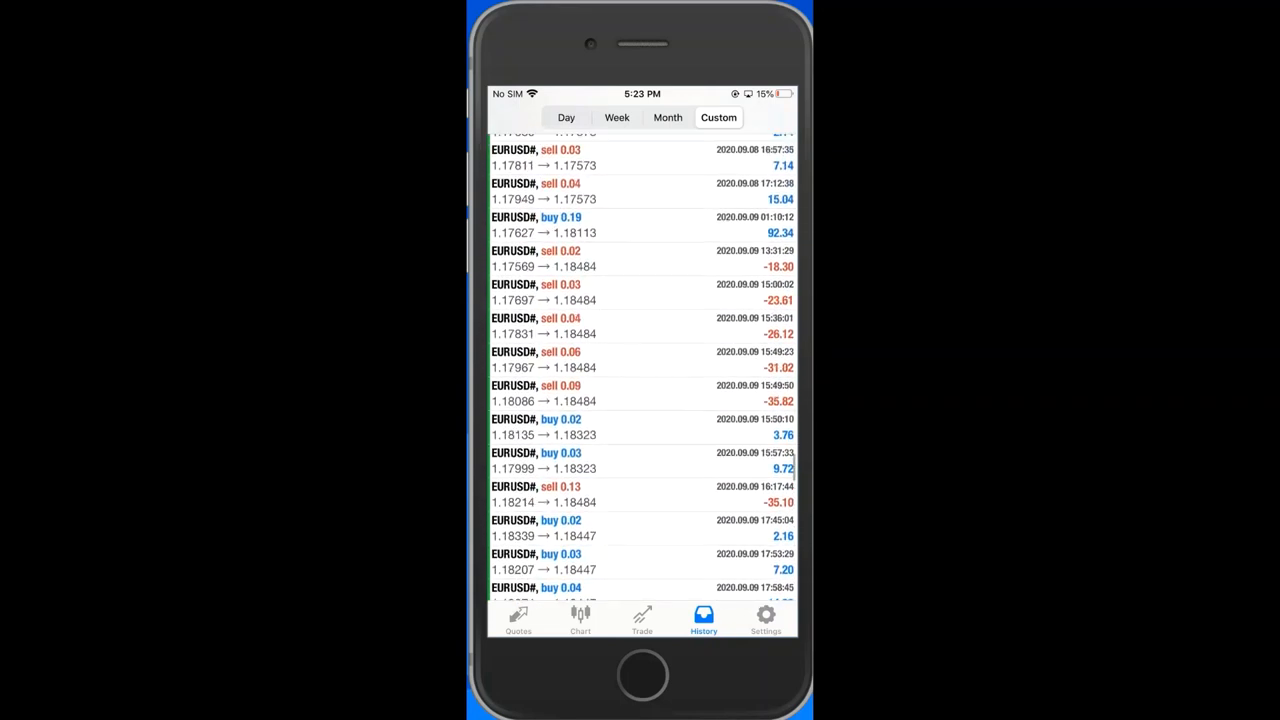
pyautogui.scroll(3)
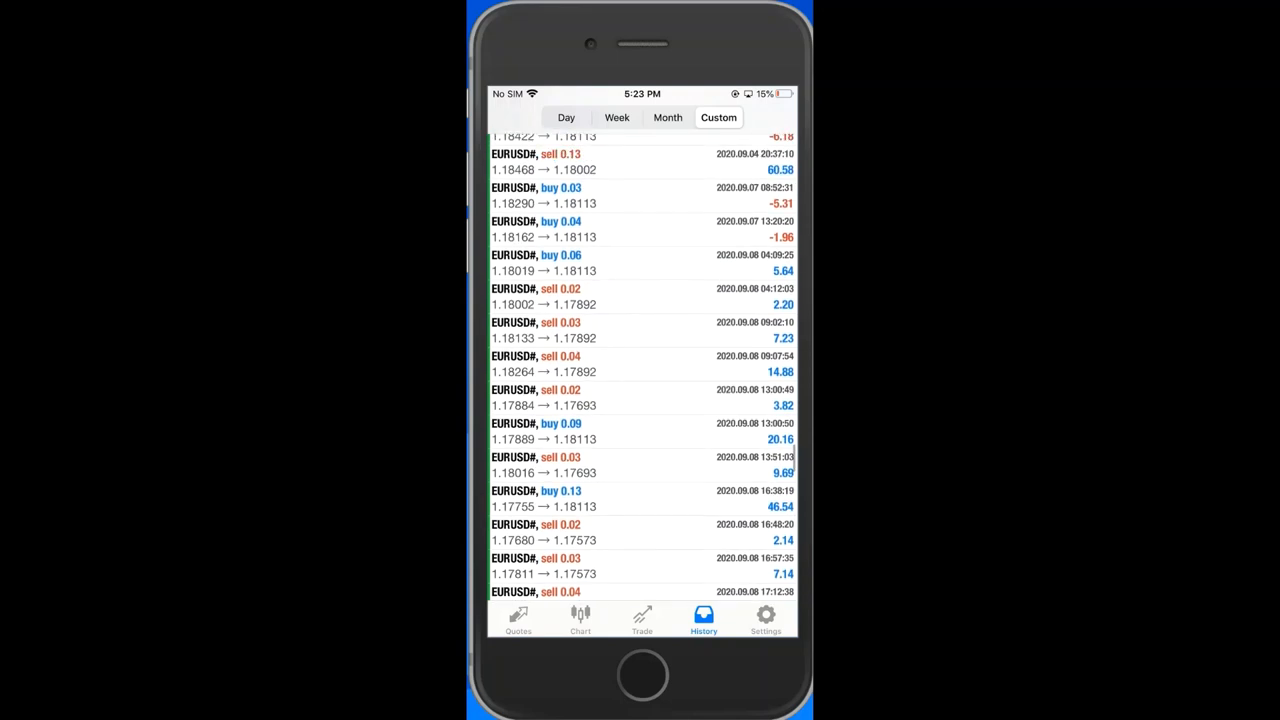
pyautogui.scroll(3)
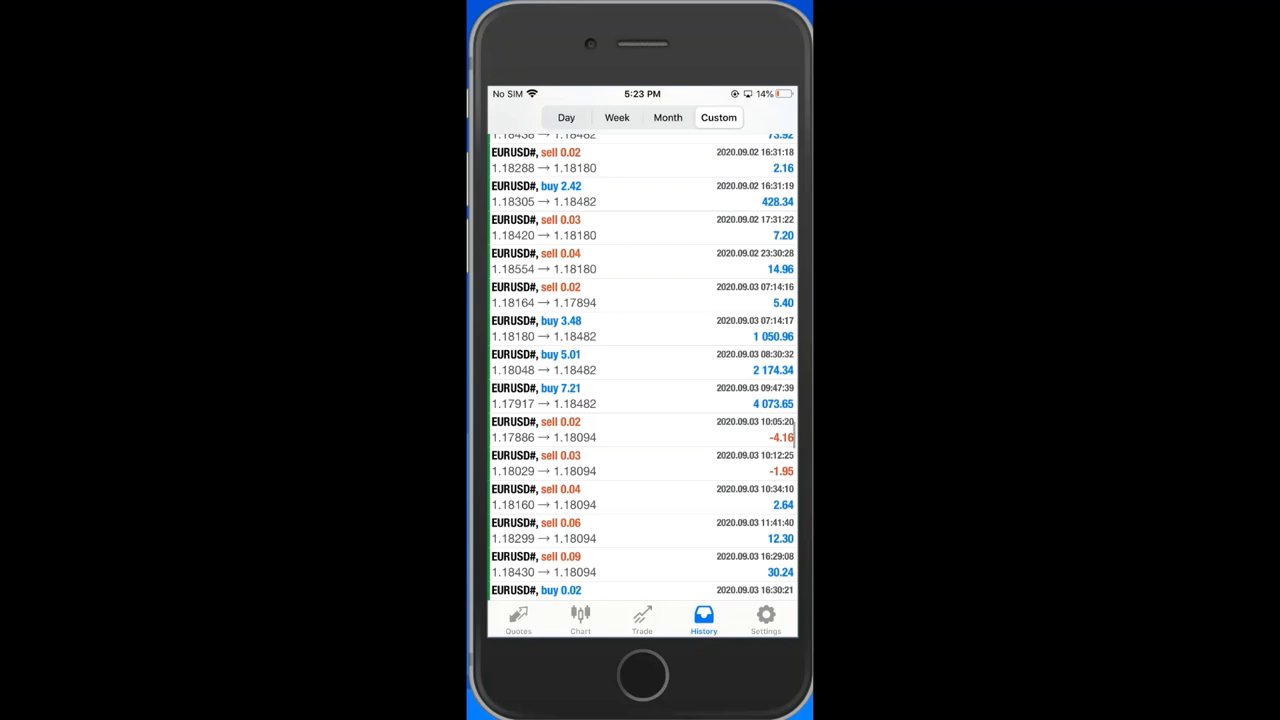
# - Scroll to the earliest history entry, the 10,000 deposit of 27 July 2020
pyautogui.click(638, 408)
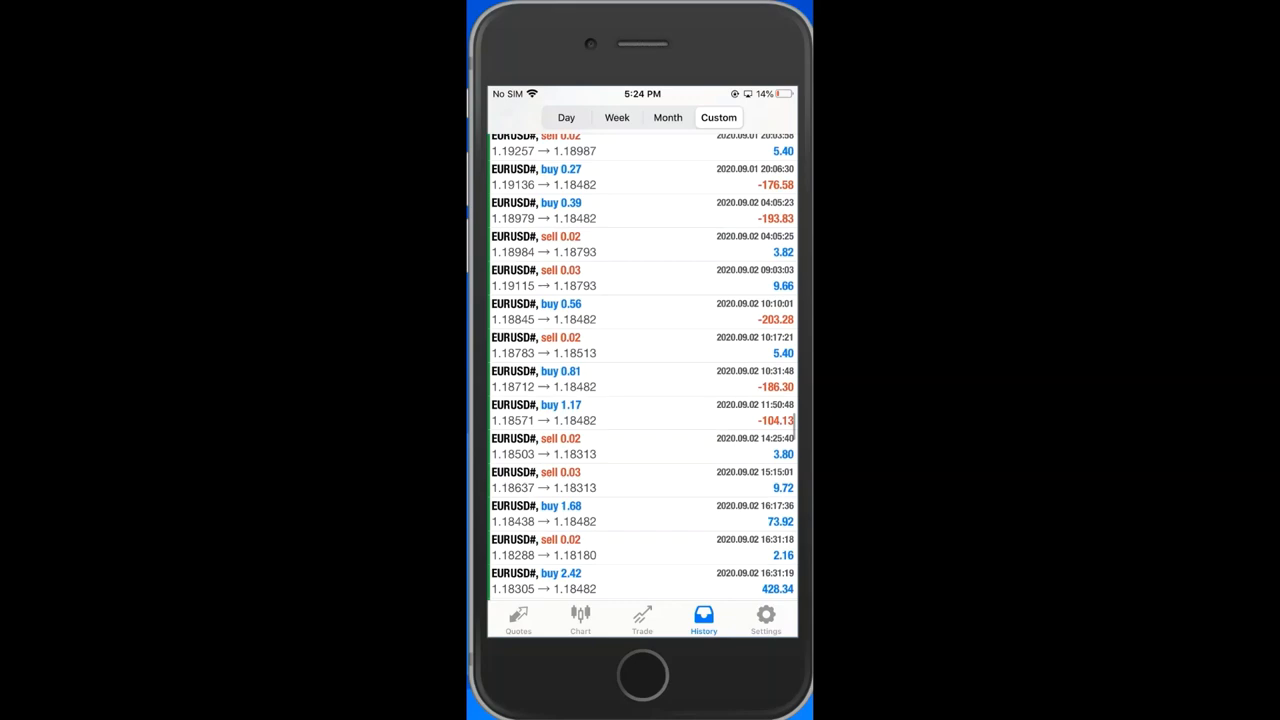
pyautogui.scroll(3)
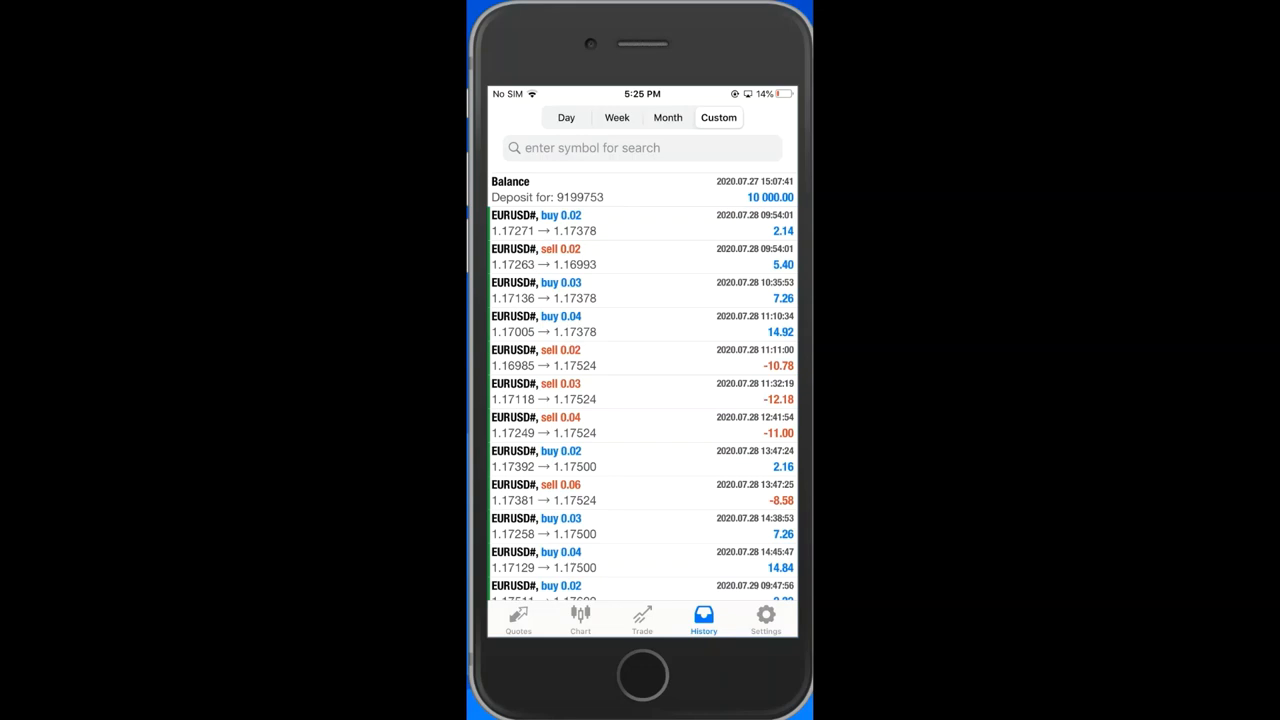
pyautogui.scroll(3)
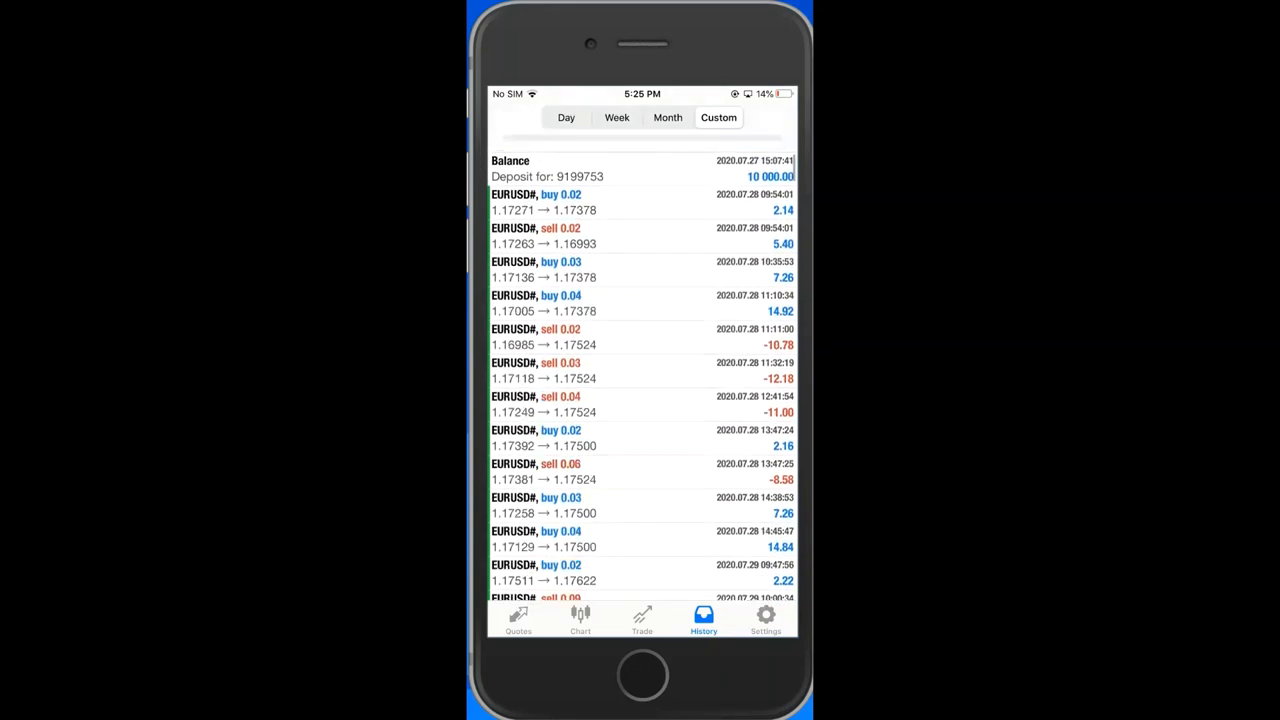
pyautogui.scroll(3)
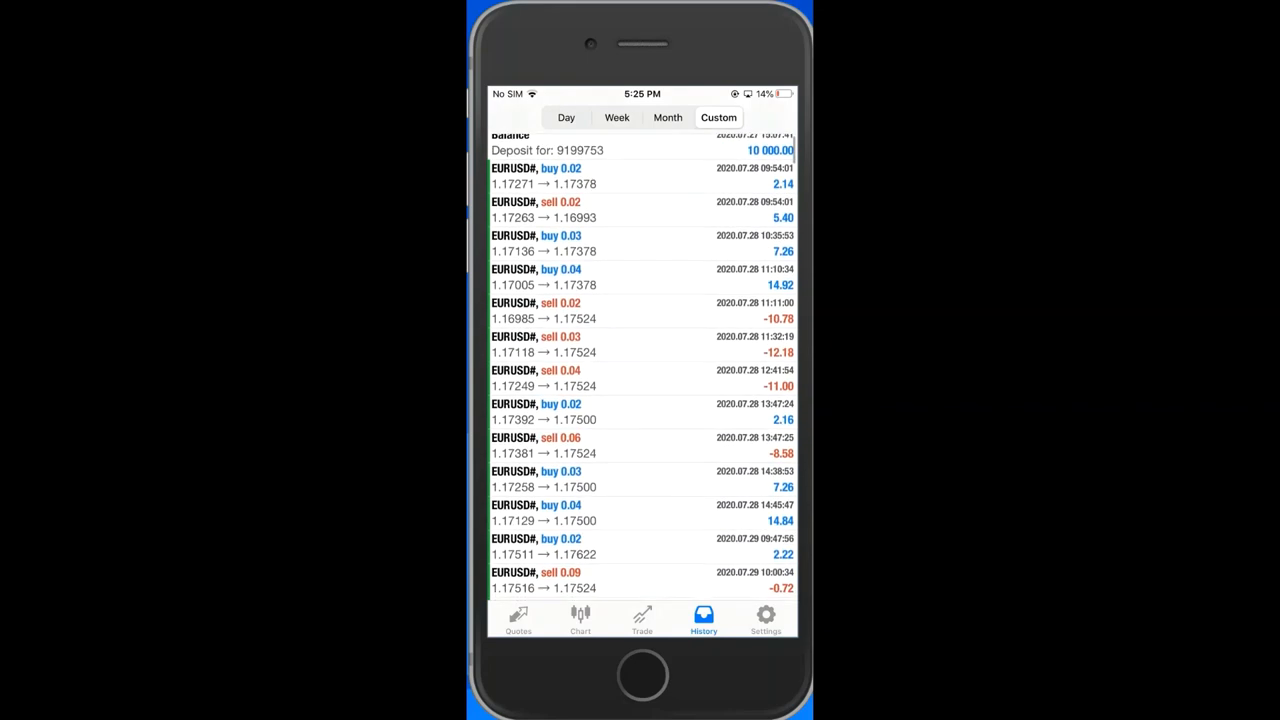
pyautogui.scroll(3)
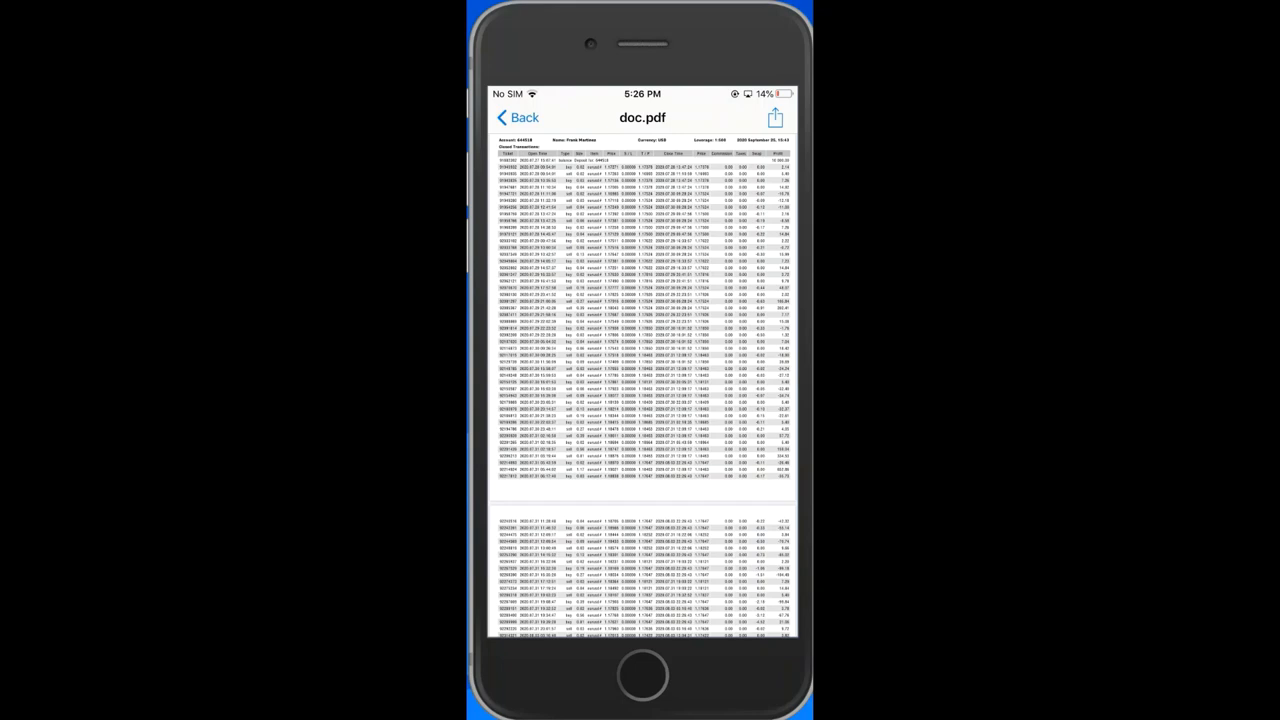
# - Move doc.pdf to page 2 of 12 at the 2020.08.04 15:41:28 row
pyautogui.scroll(3)
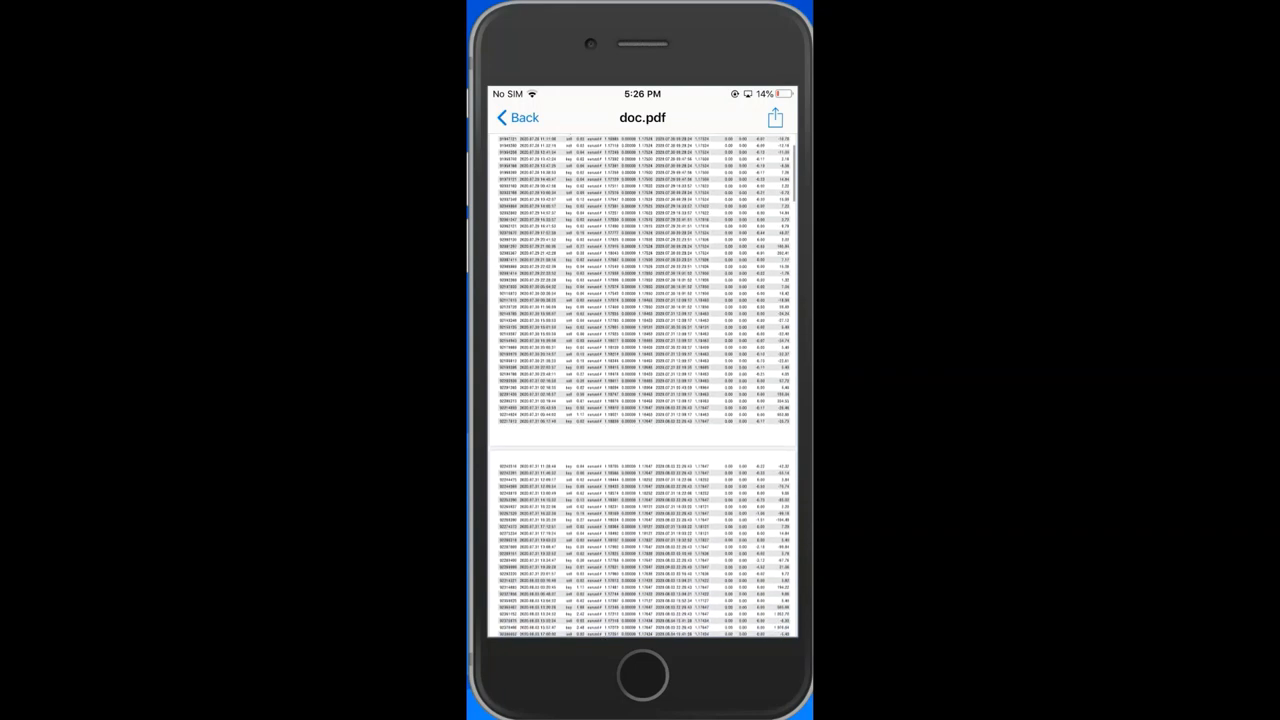
pyautogui.scroll(3)
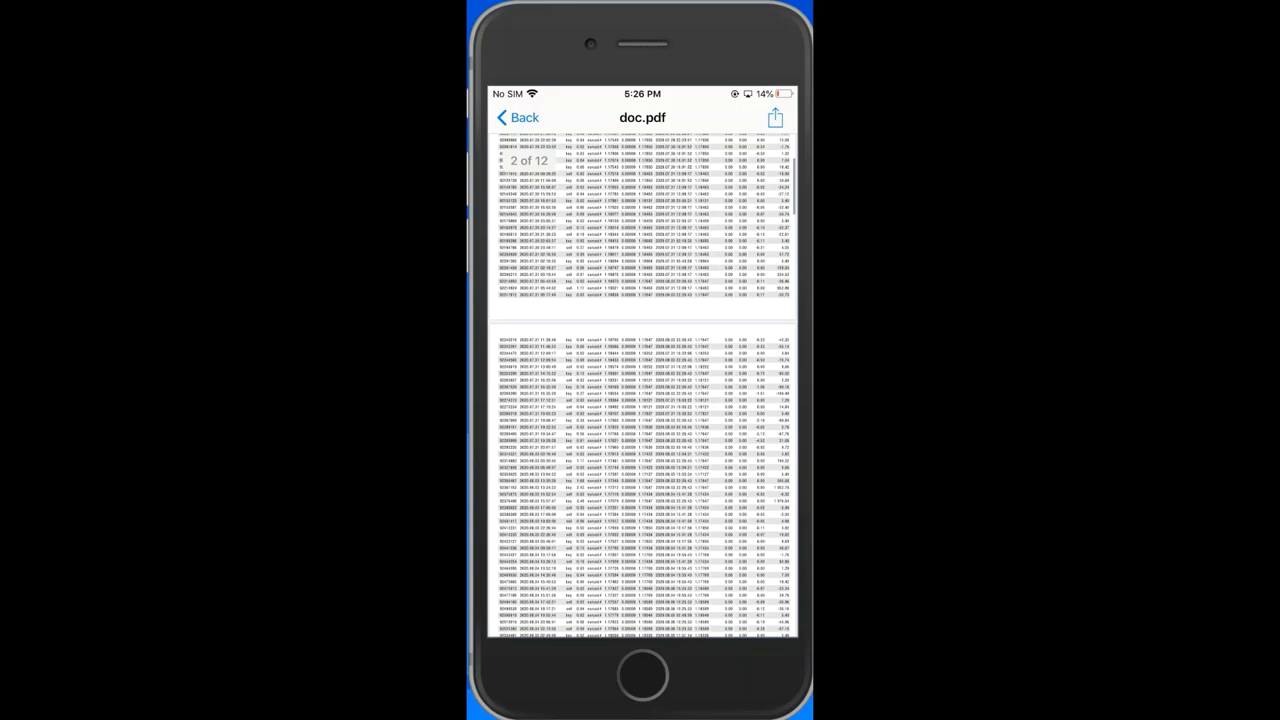
pyautogui.scroll(-3)
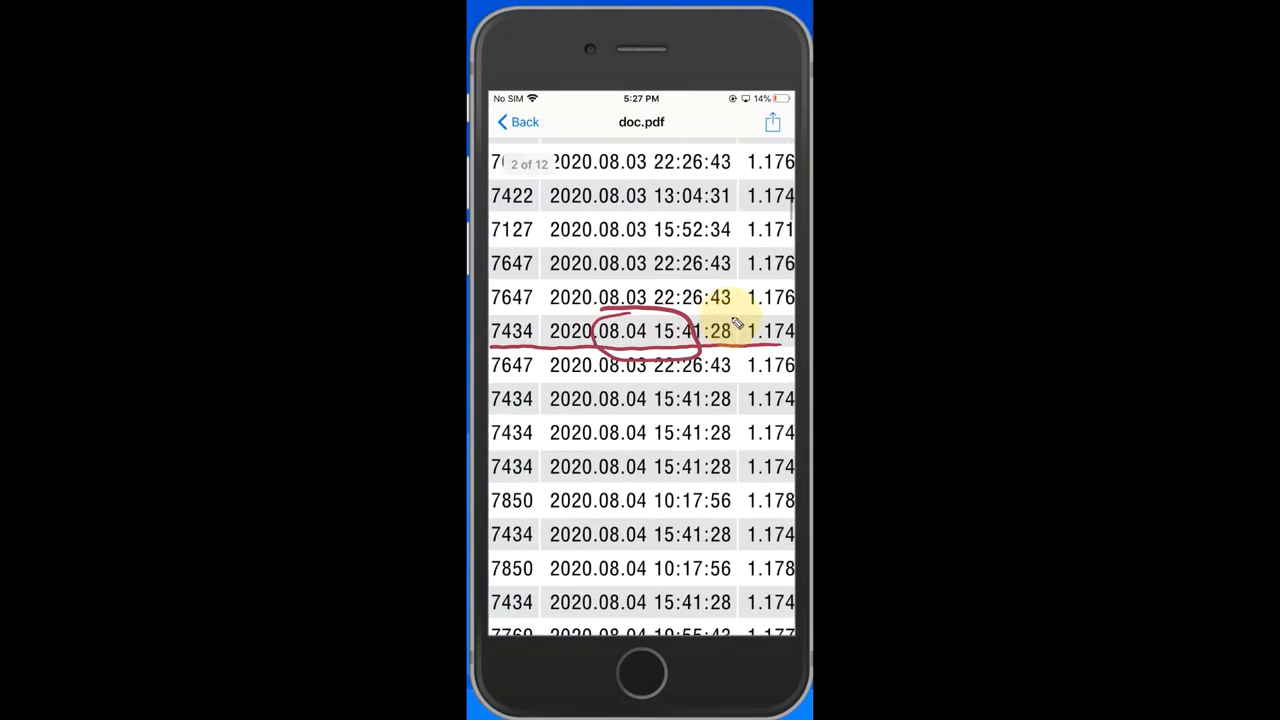
# - Zoom into the statement rows dated 2020.08.03–2020.08.04 with their price columns
pyautogui.scroll(3)
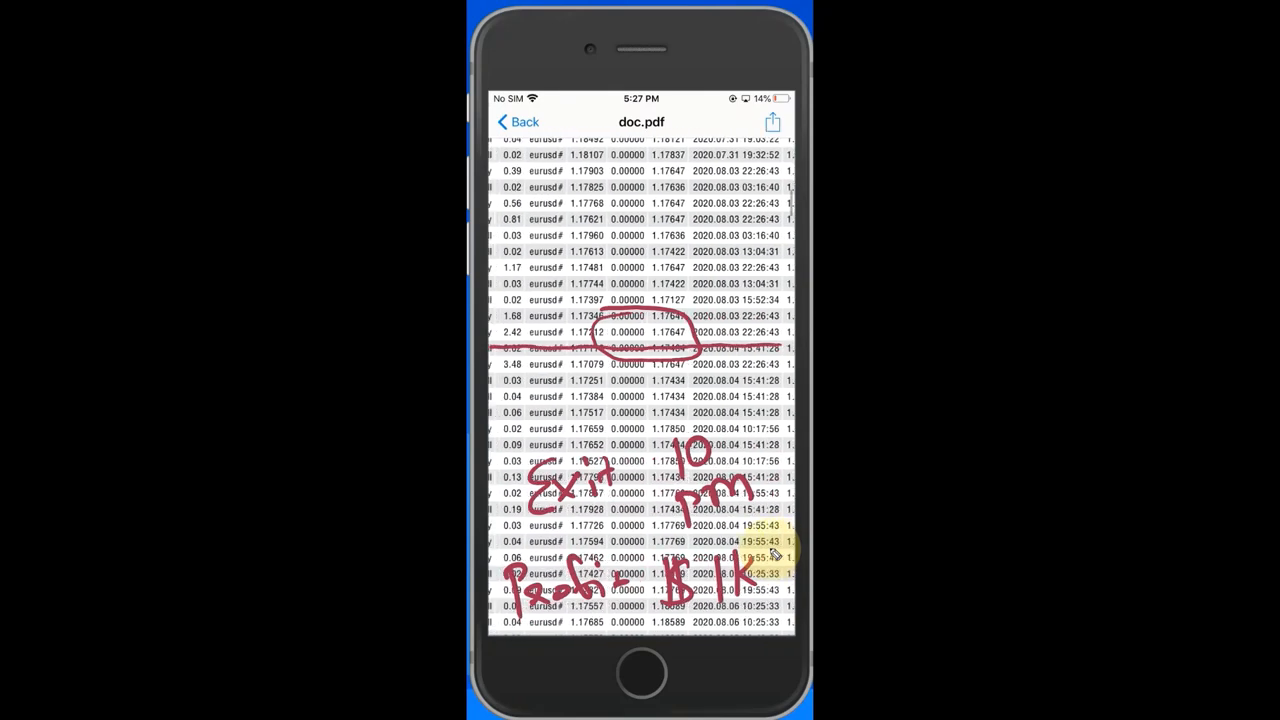
# - Page through the trade listings from page 3 toward the final equity-curve page
pyautogui.hscroll(-3)
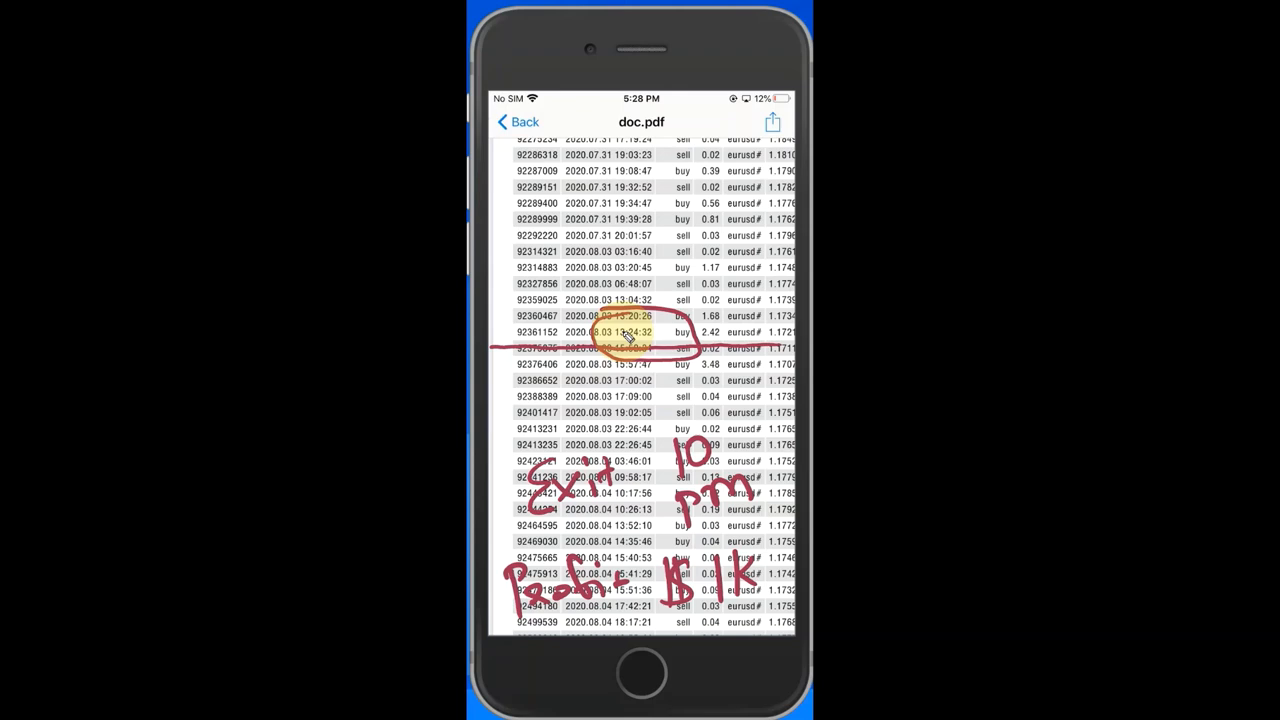
pyautogui.moveTo(620, 340)
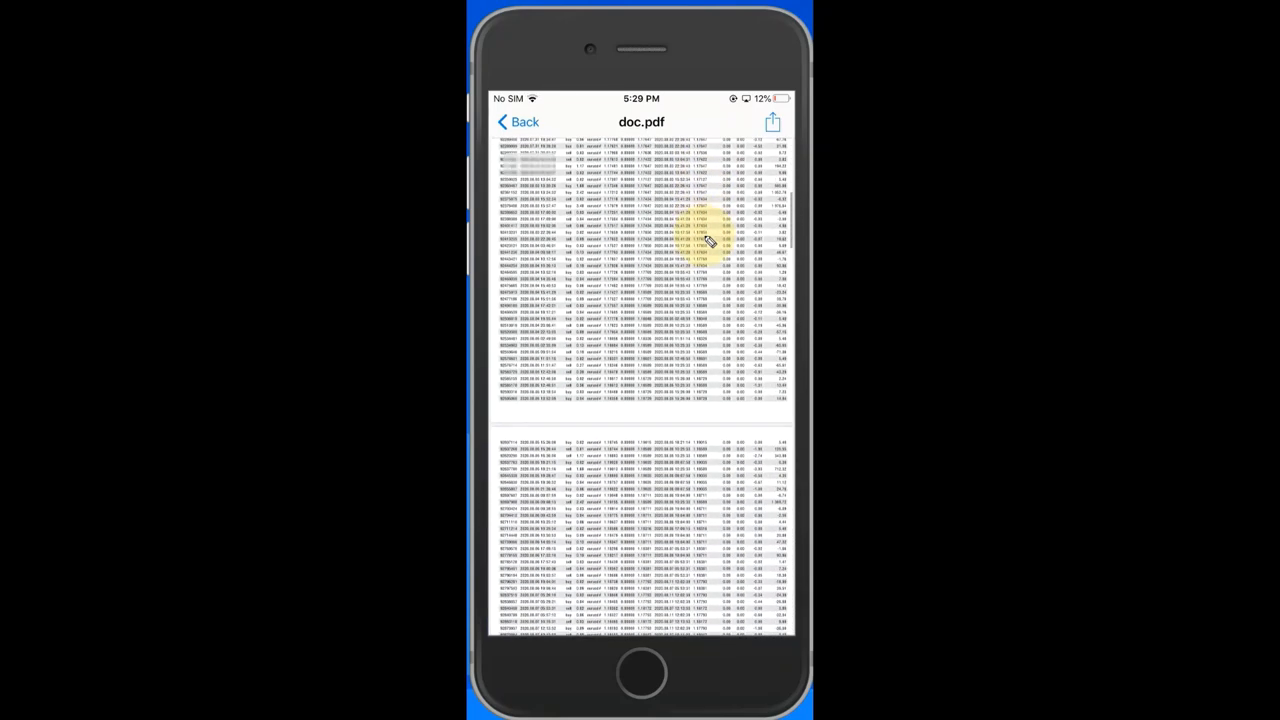
pyautogui.scroll(3)
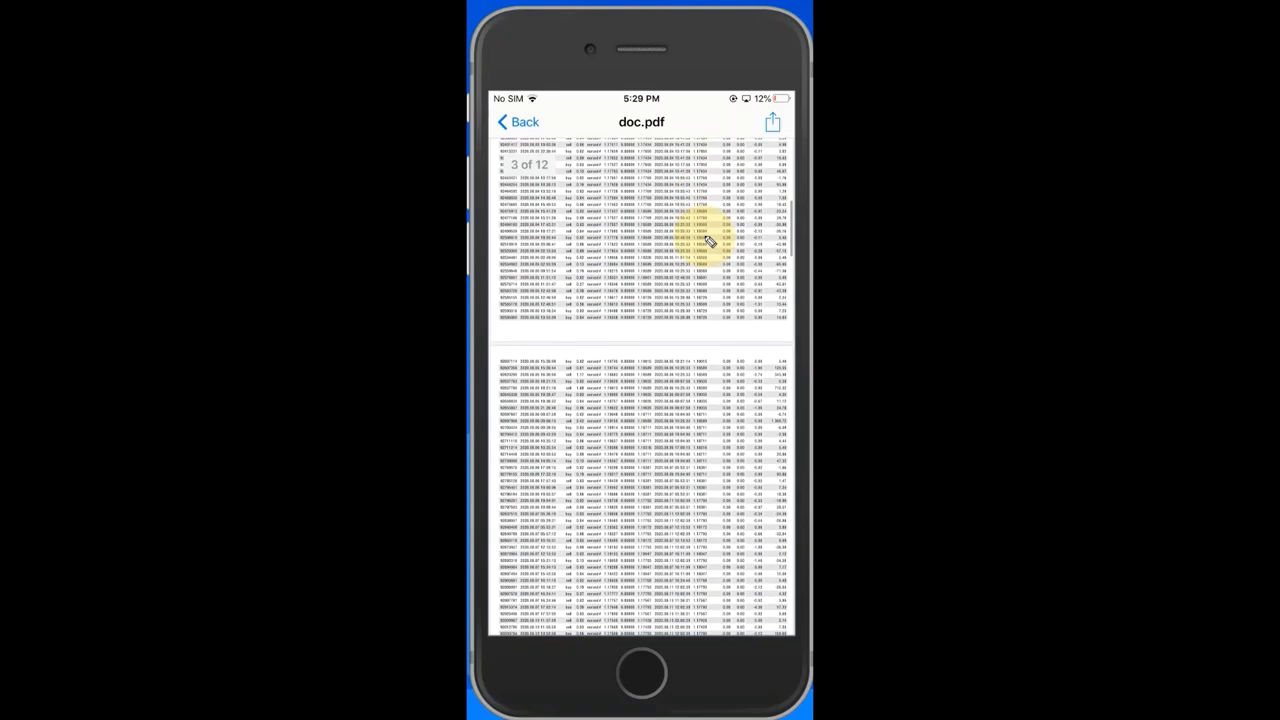
pyautogui.scroll(3)
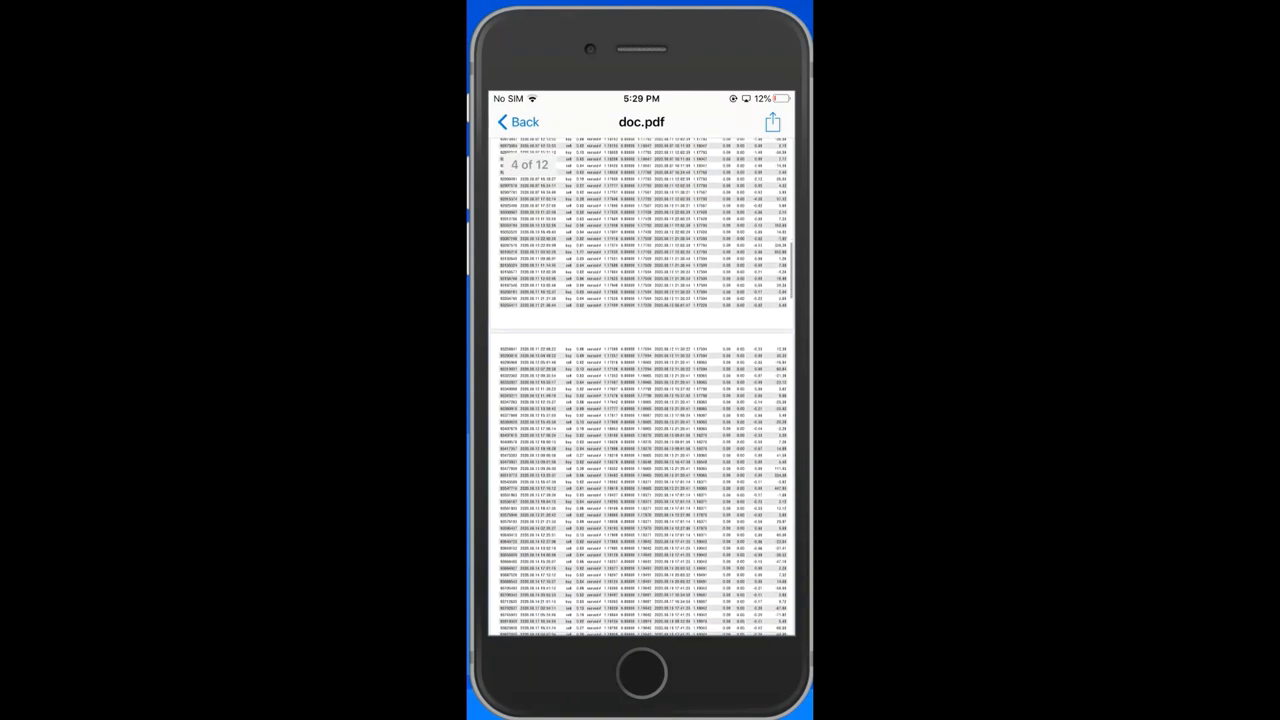
pyautogui.scroll(3)
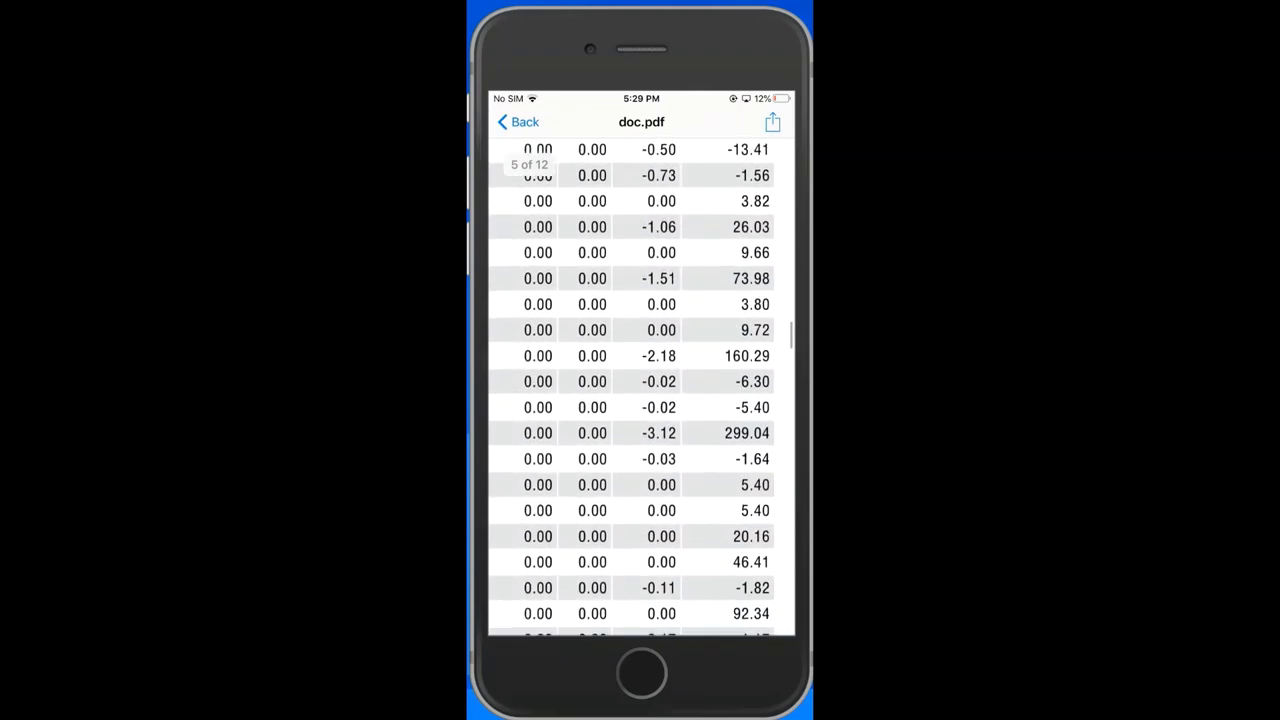
pyautogui.scroll(-3)
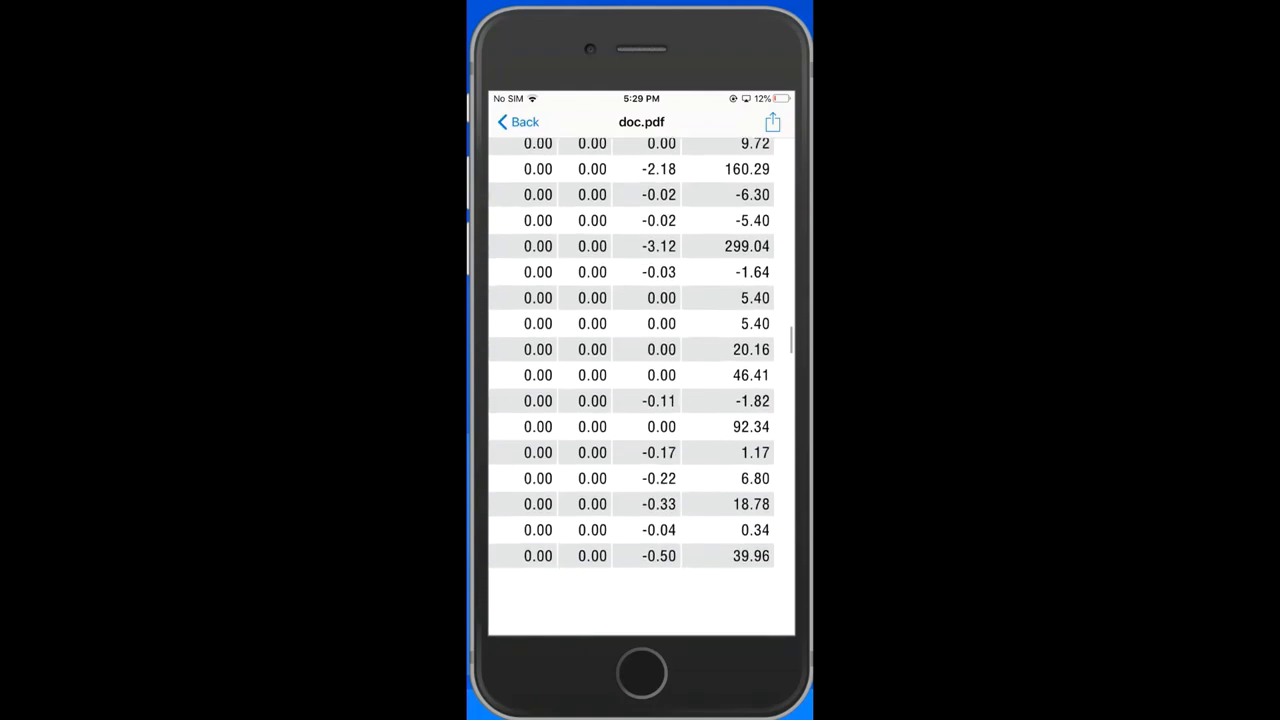
pyautogui.scroll(-3)
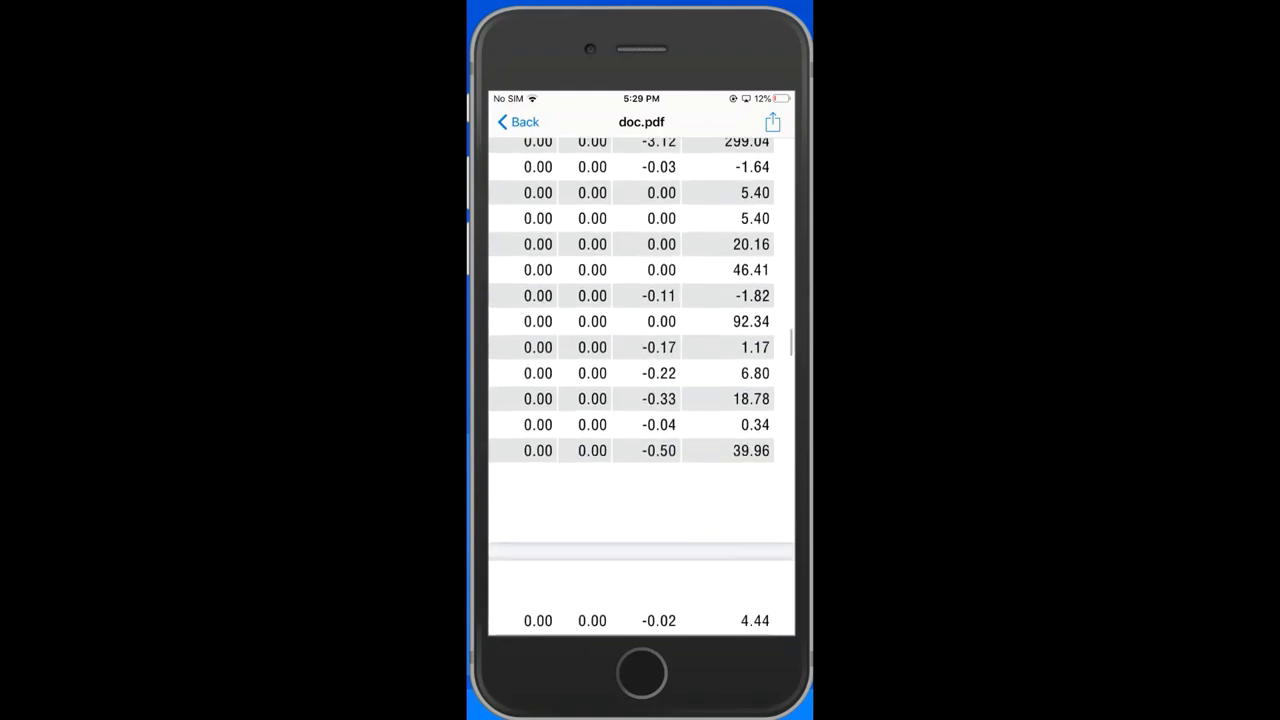
pyautogui.scroll(-3)
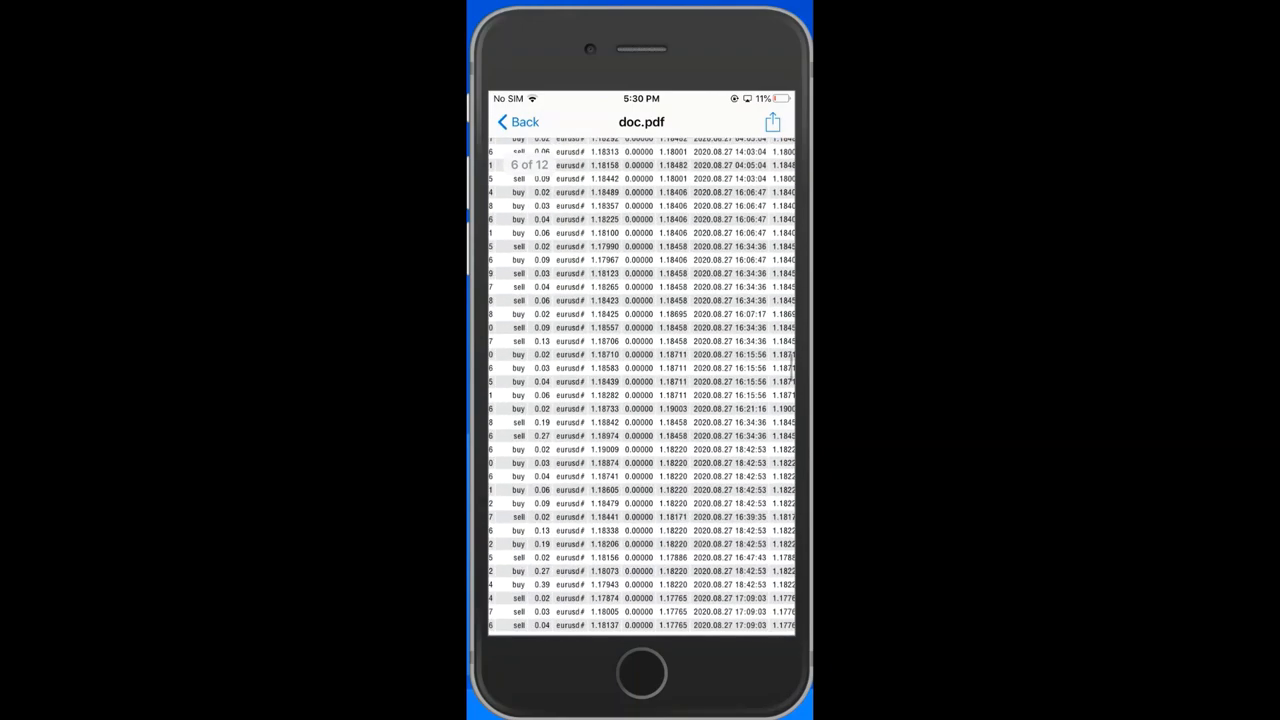
pyautogui.scroll(-3)
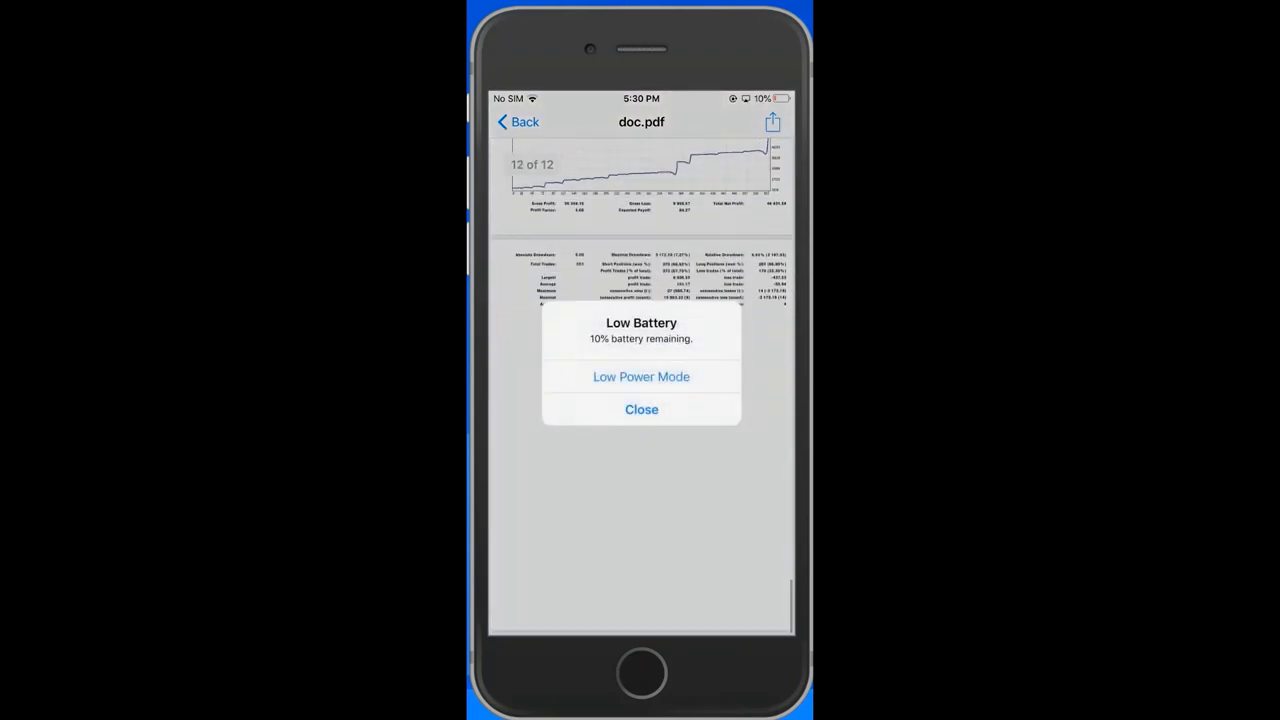
# - Dismiss the Low Battery alert and view Closed P/L 46,431.58 and Floating P/L -91.73 on page 11
pyautogui.click(640, 408)
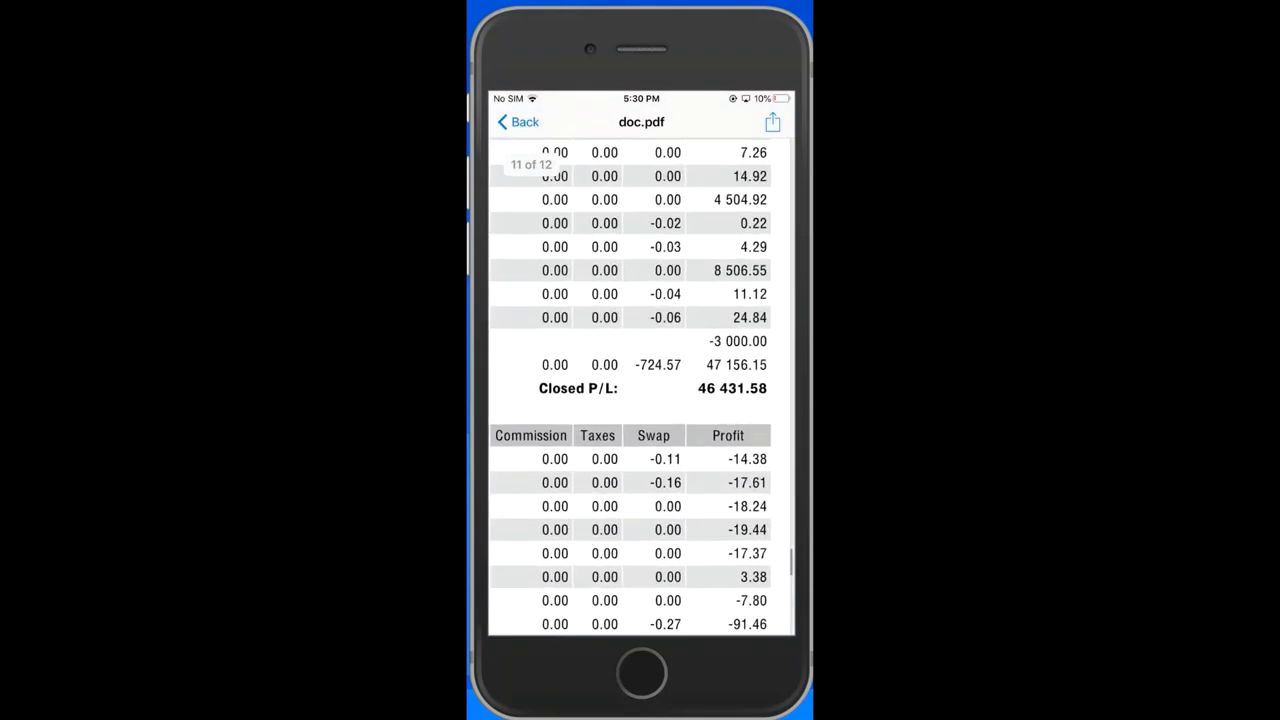
pyautogui.click(730, 388)
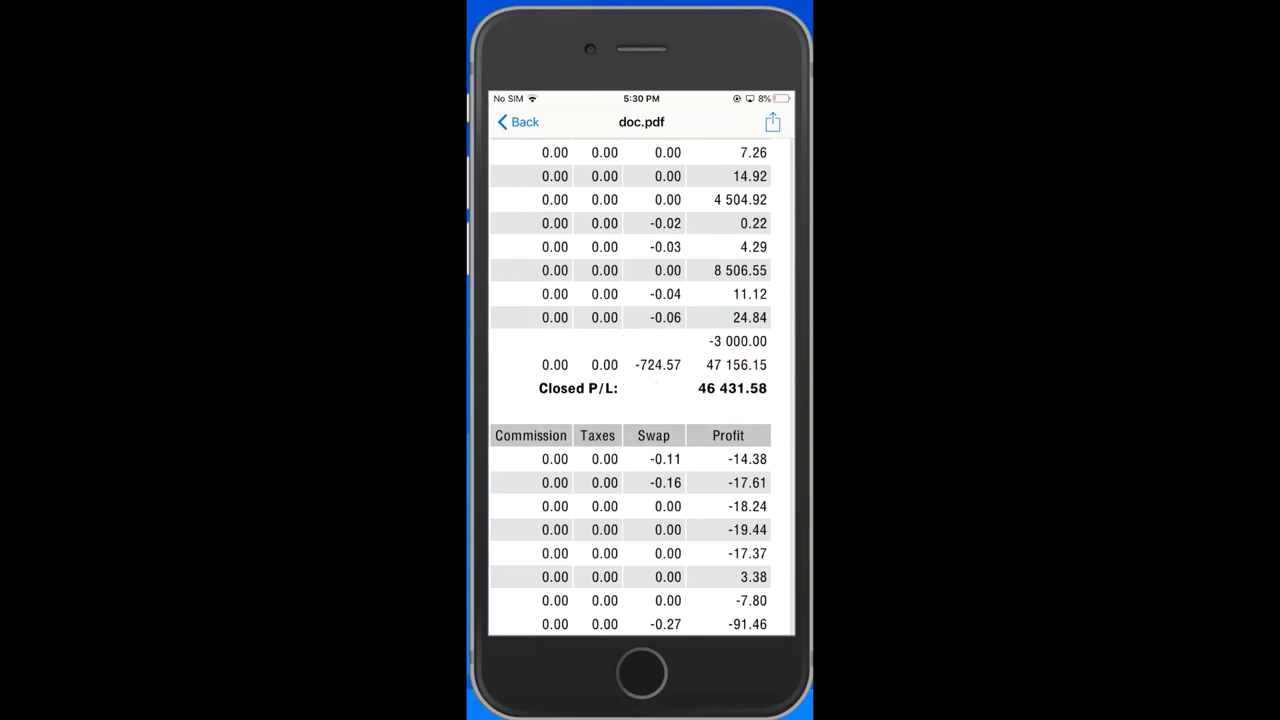
pyautogui.scroll(3)
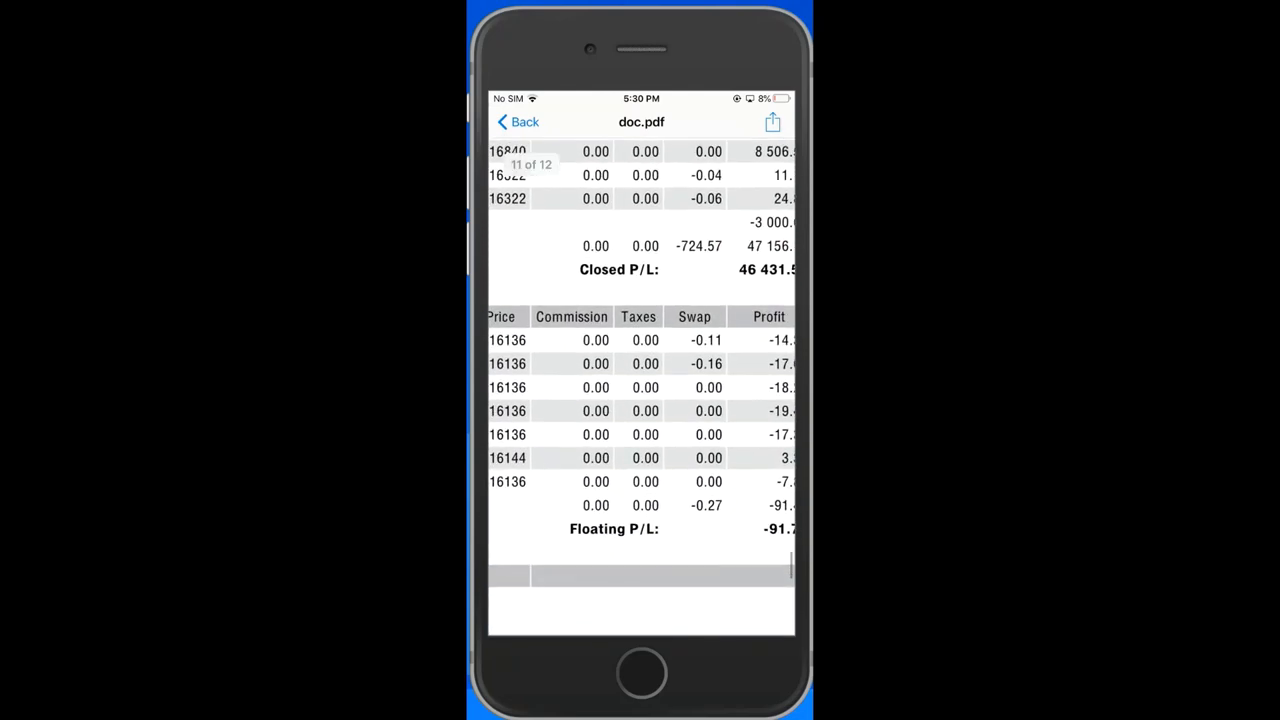
pyautogui.scroll(-3)
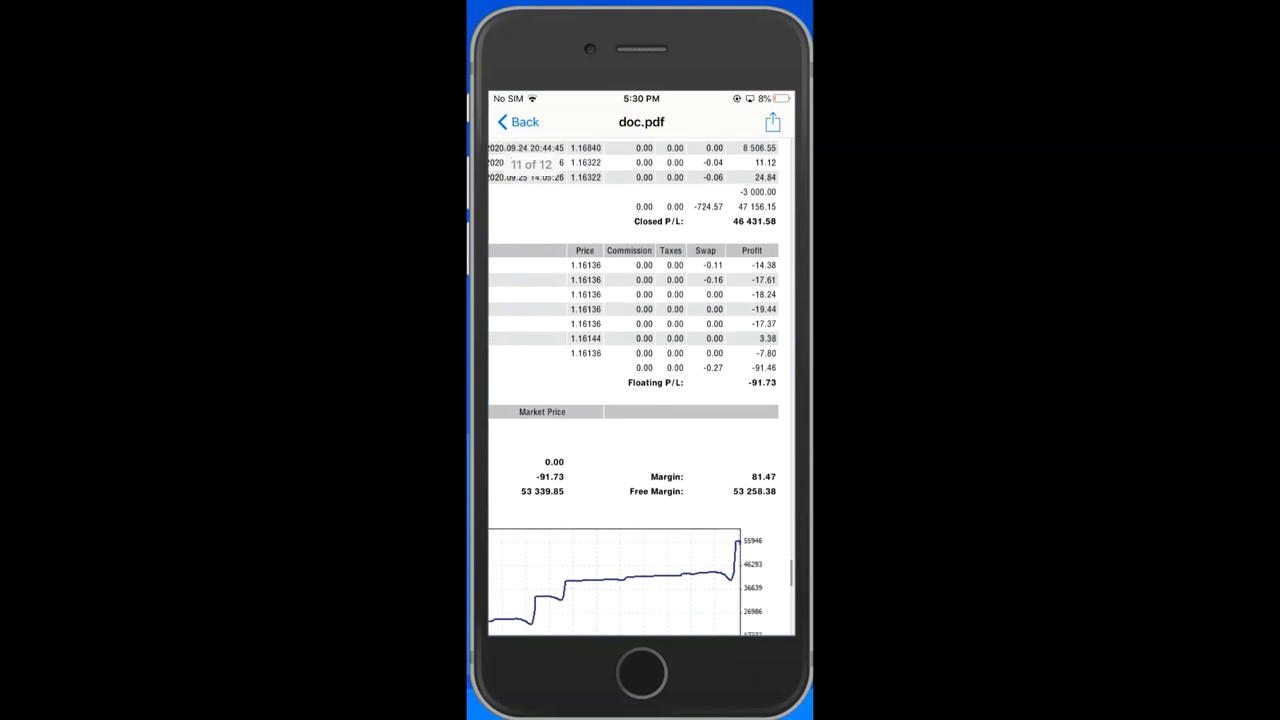
pyautogui.scroll(3)
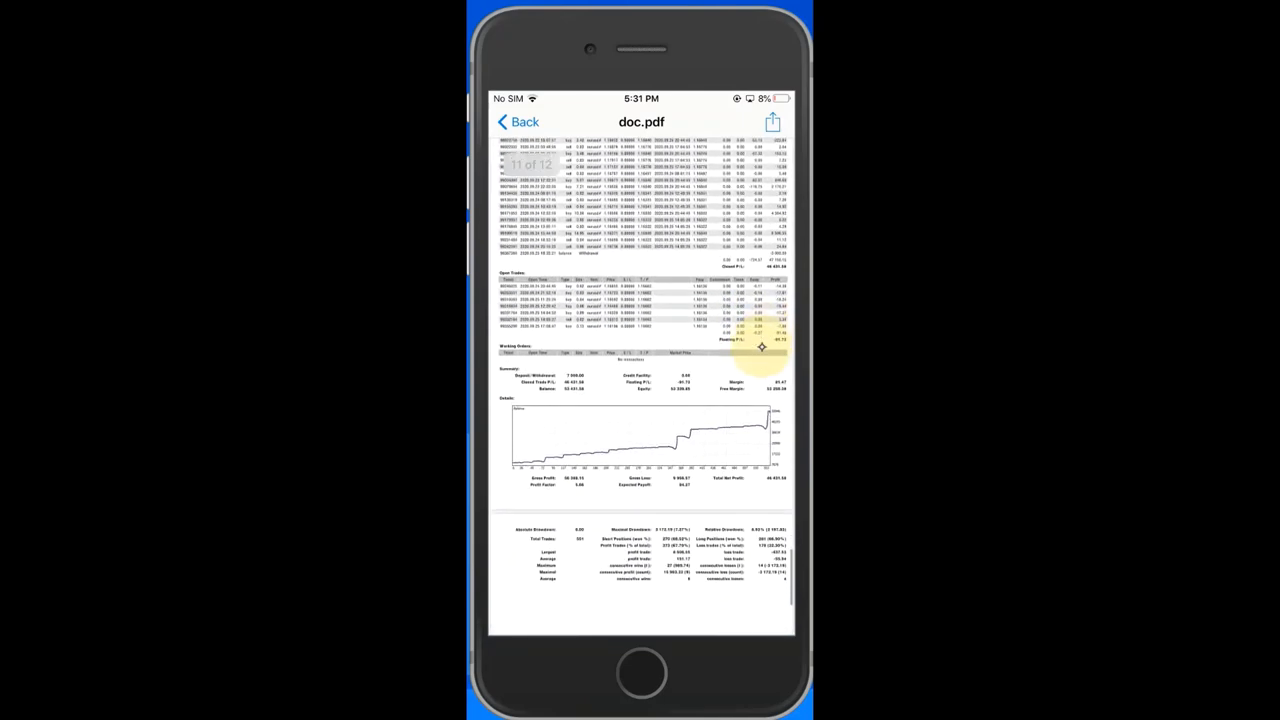
# - Zoom into the drawdown statistics and Total Net Profit 46,431.58 with the curve's end circled in red
pyautogui.scroll(-3)
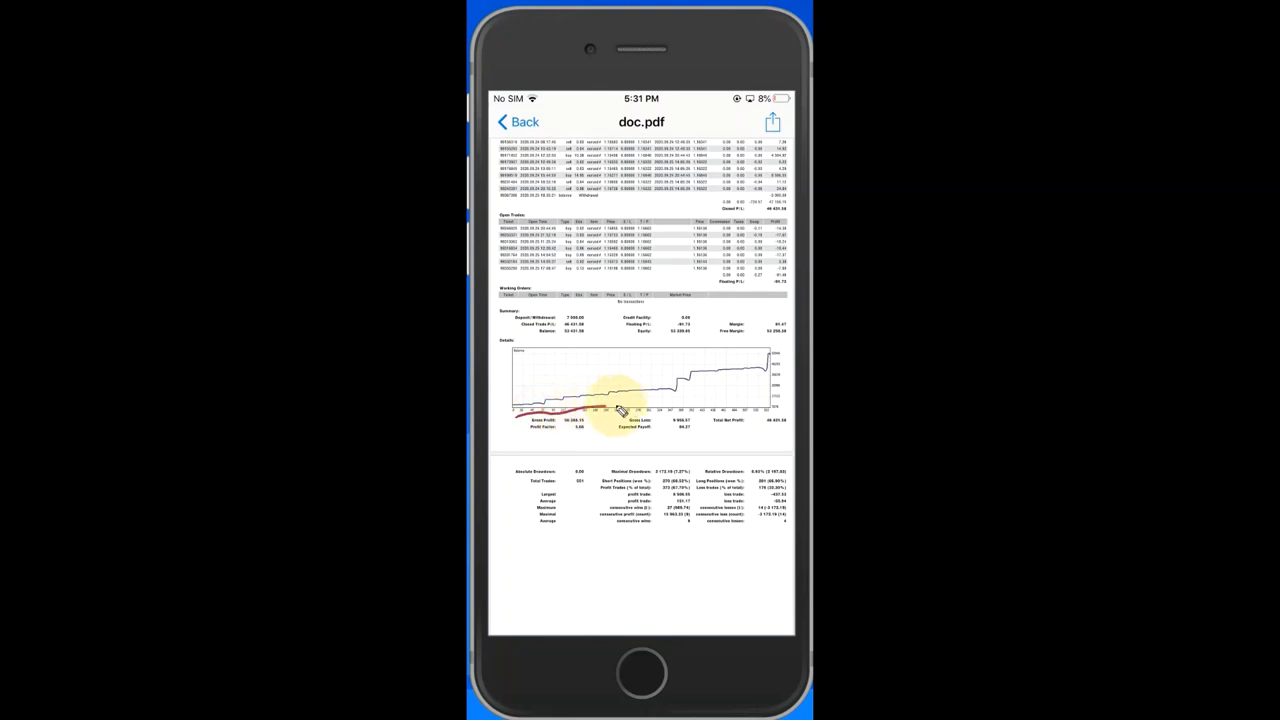
pyautogui.moveTo(776, 378)
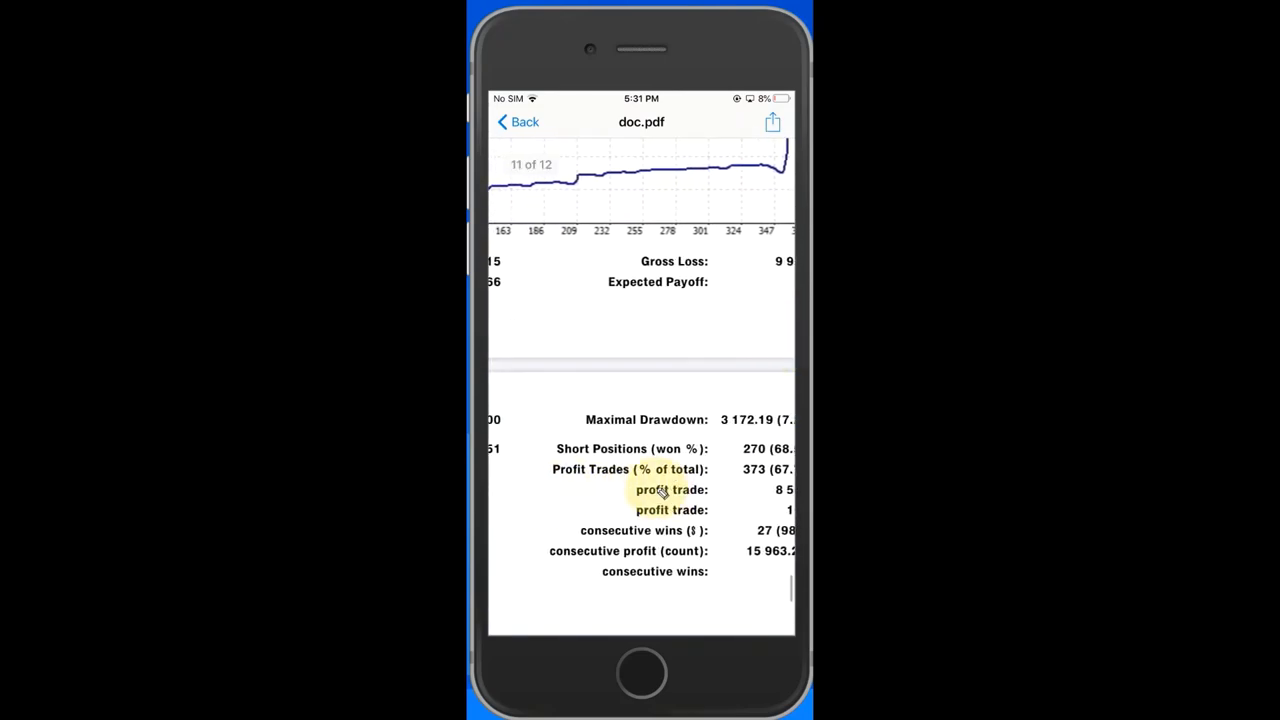
pyautogui.hscroll(-3)
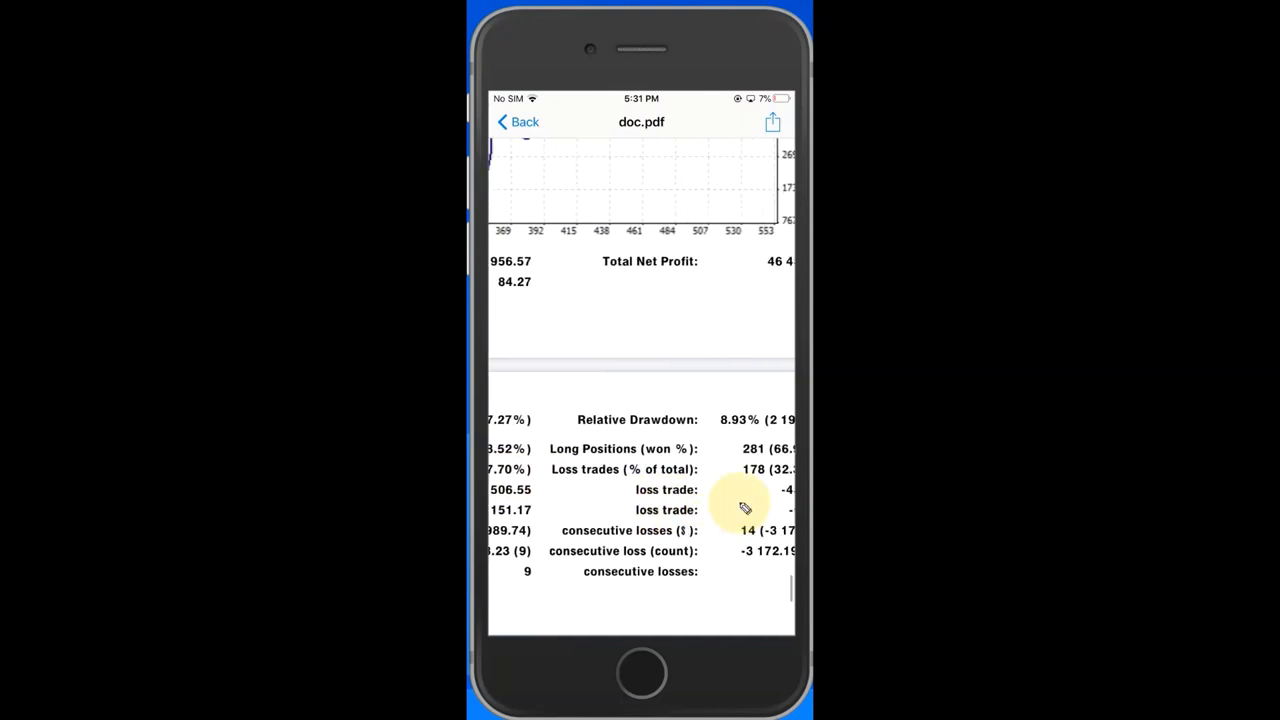
pyautogui.hscroll(3)
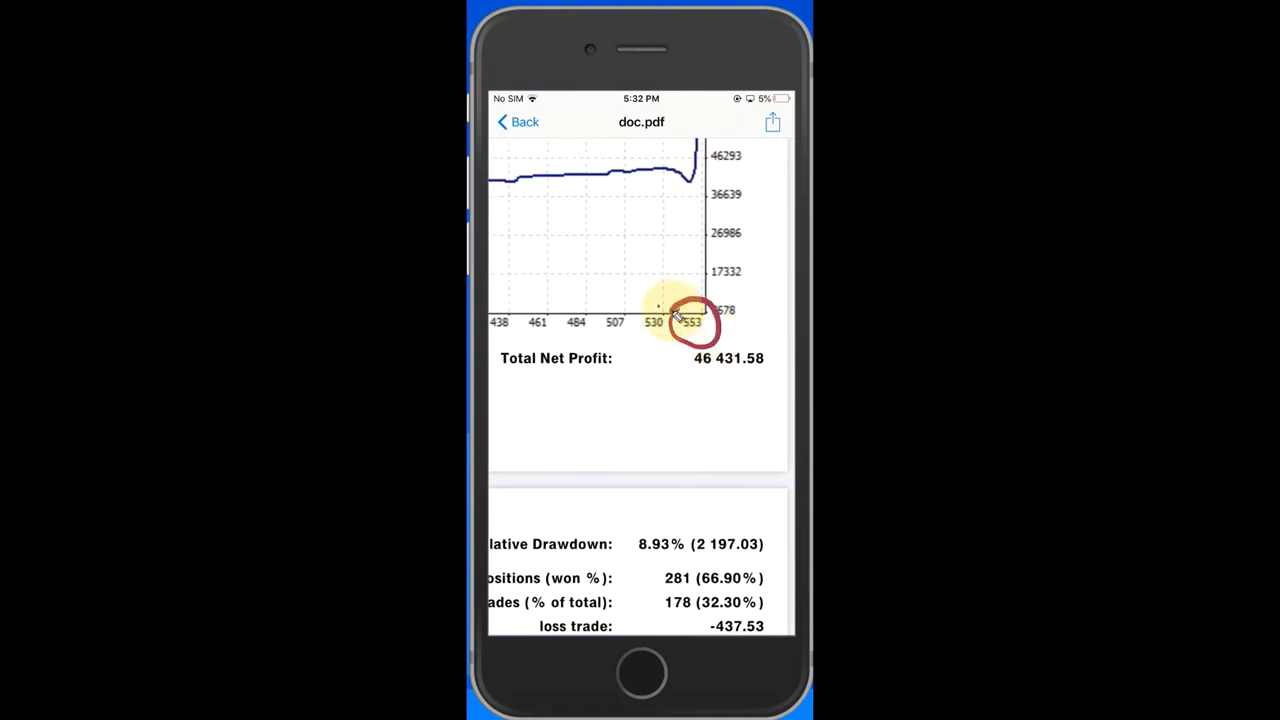
# - Mark the equity curve's step-ups with red circles and numbers using the markup pen
pyautogui.scroll(-3)
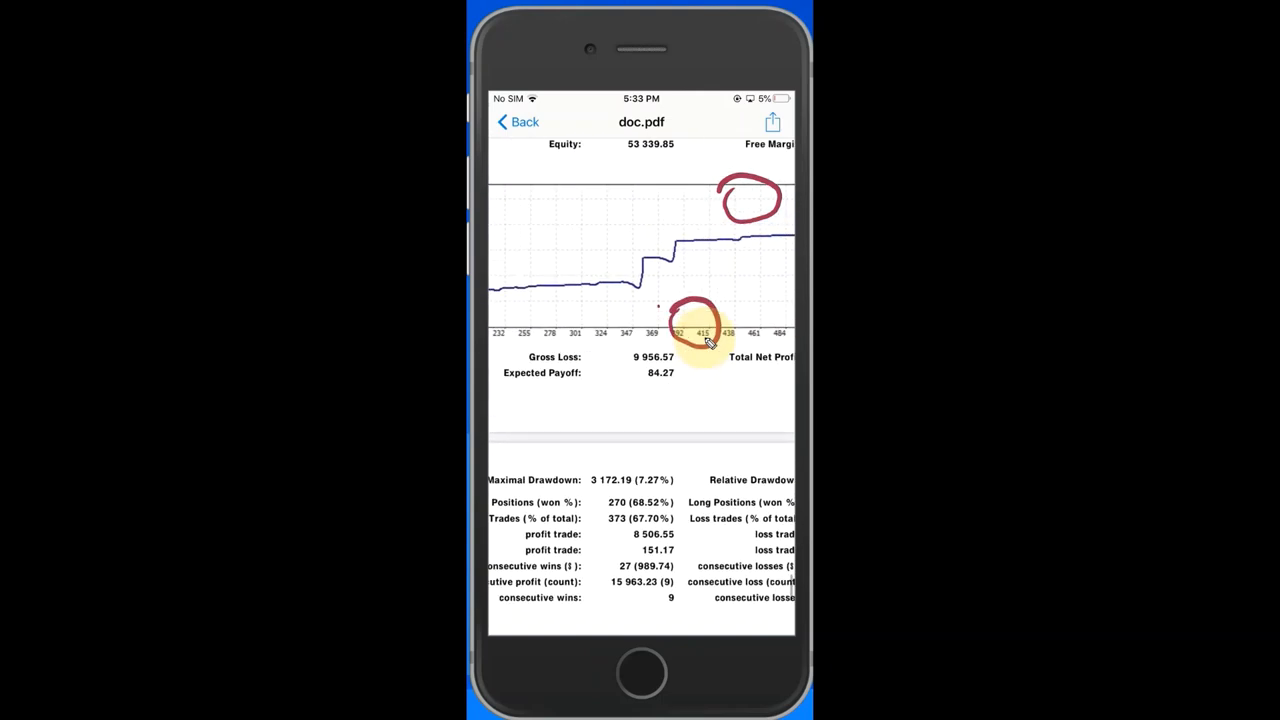
pyautogui.moveTo(636, 324)
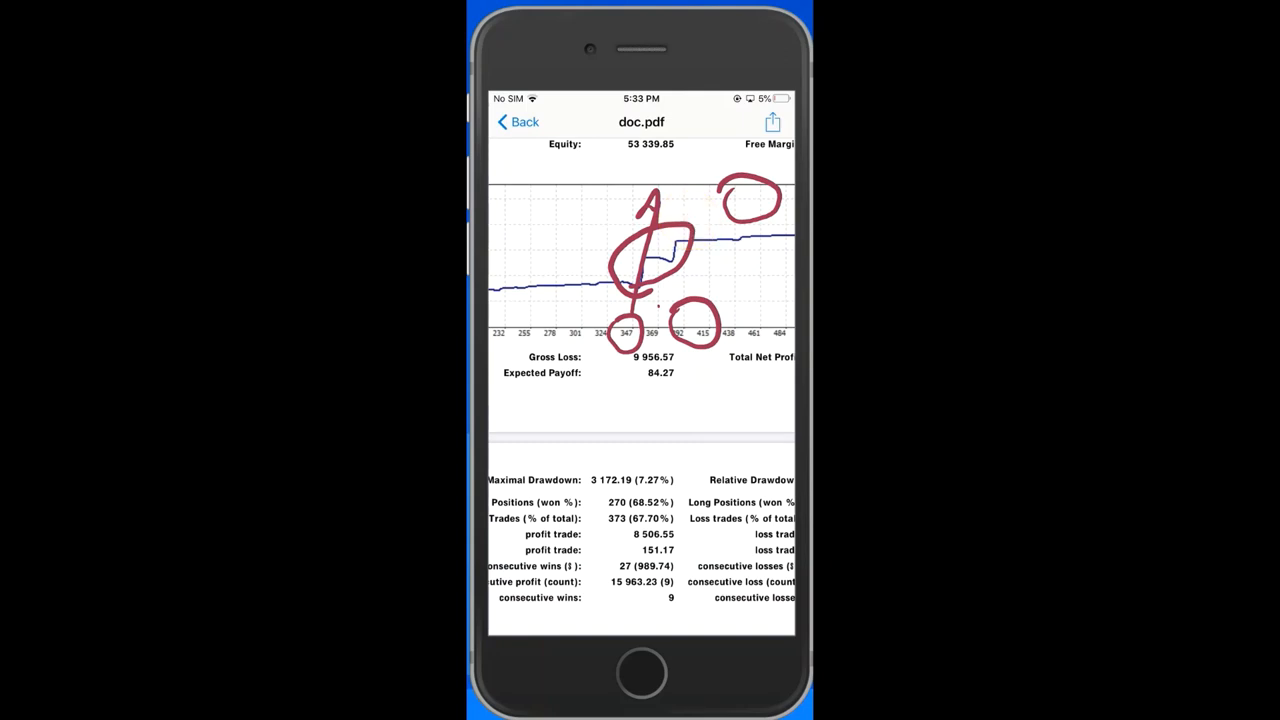
pyautogui.click(528, 288)
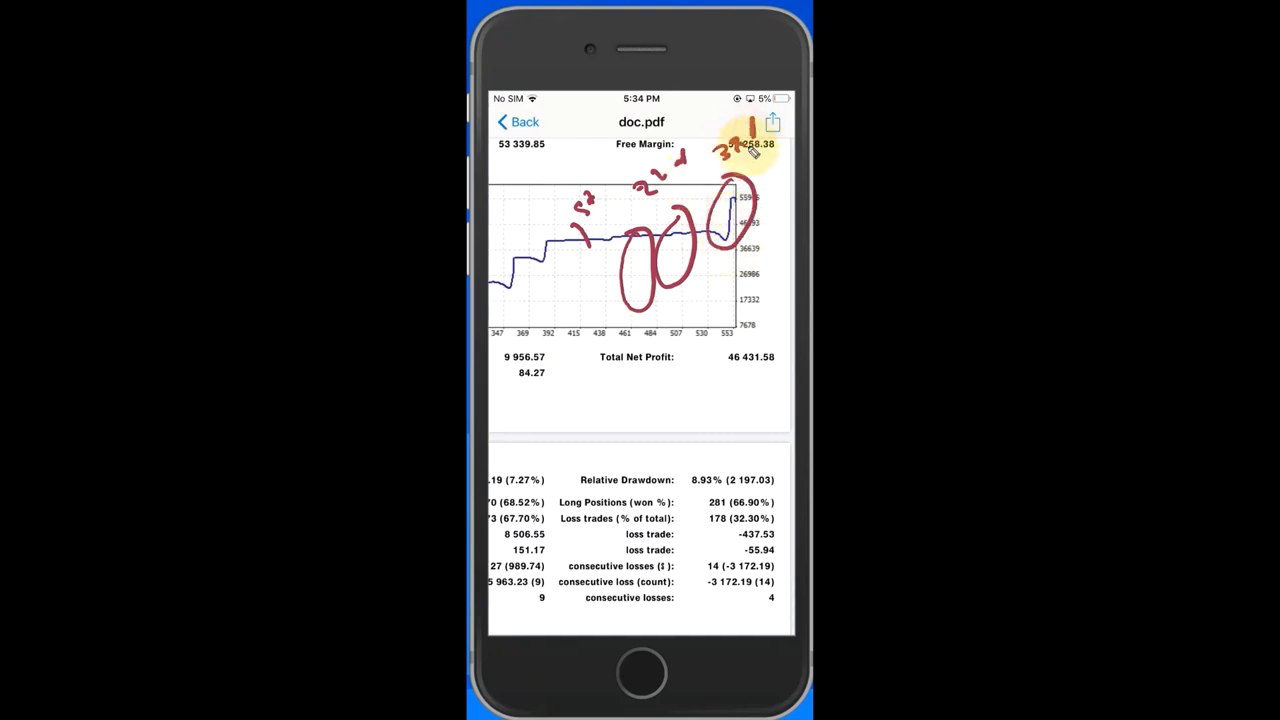
pyautogui.moveTo(510, 264)
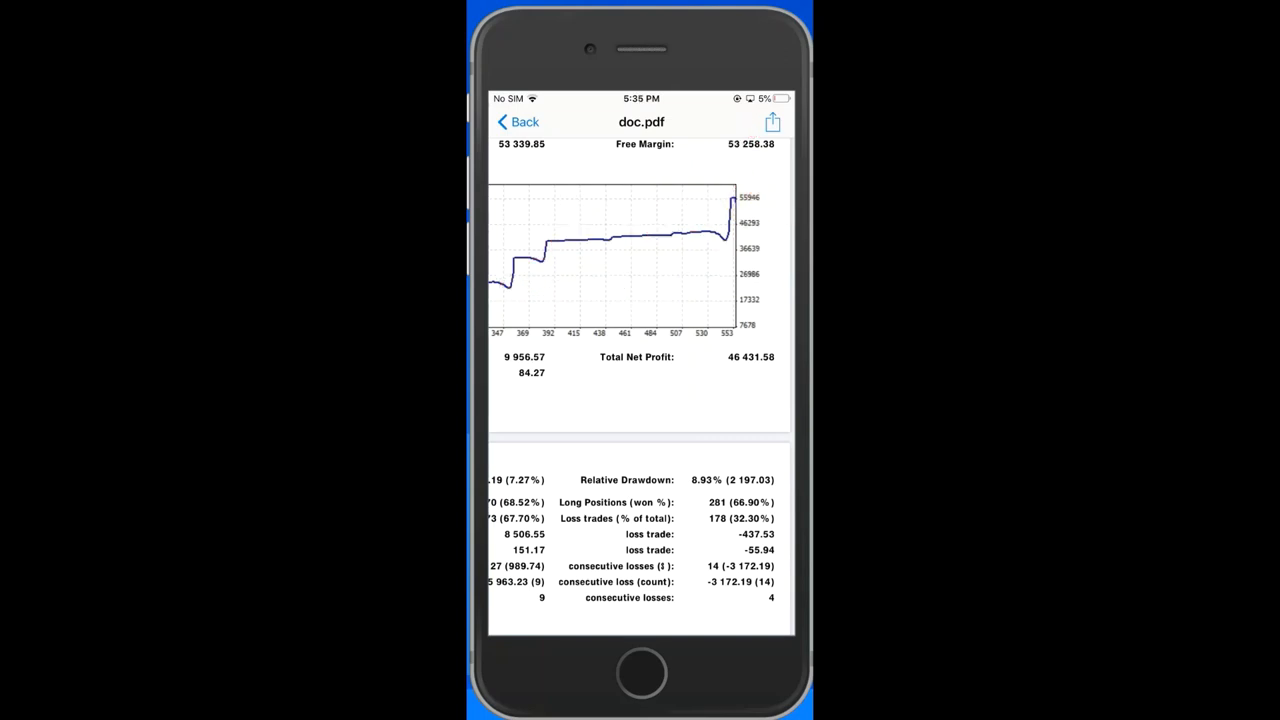
pyautogui.hscroll(-3)
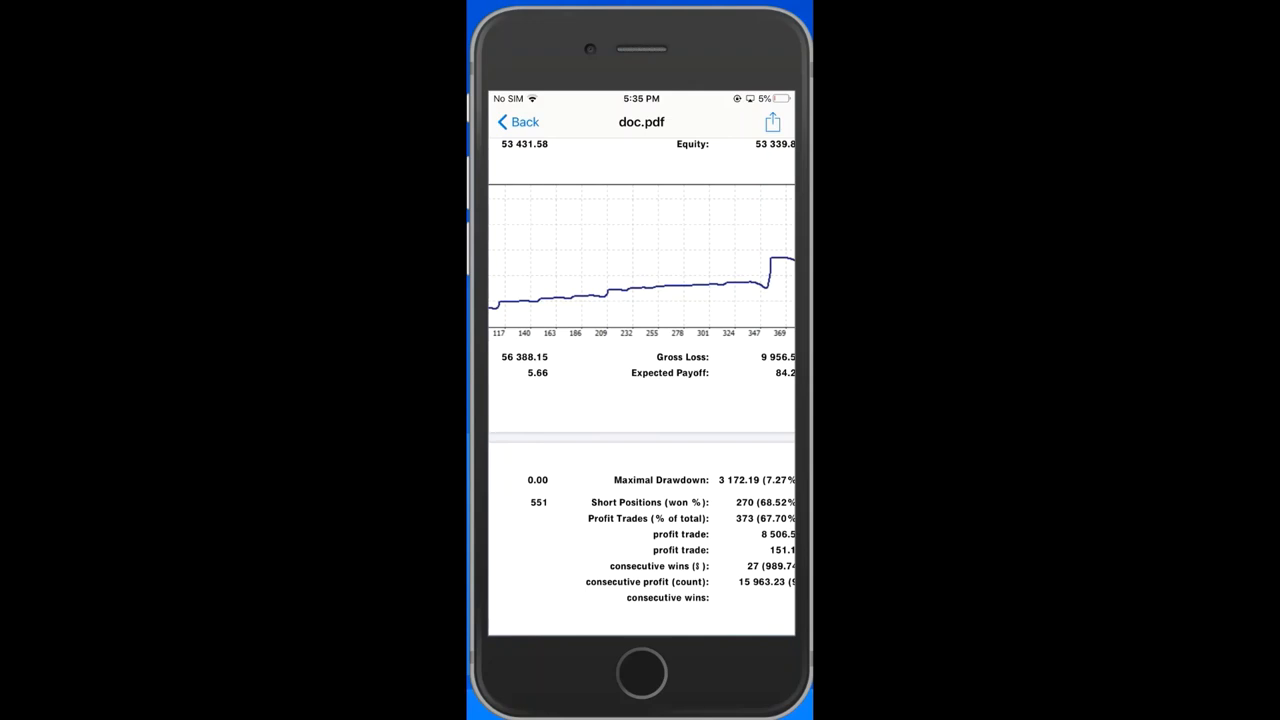
pyautogui.click(728, 274)
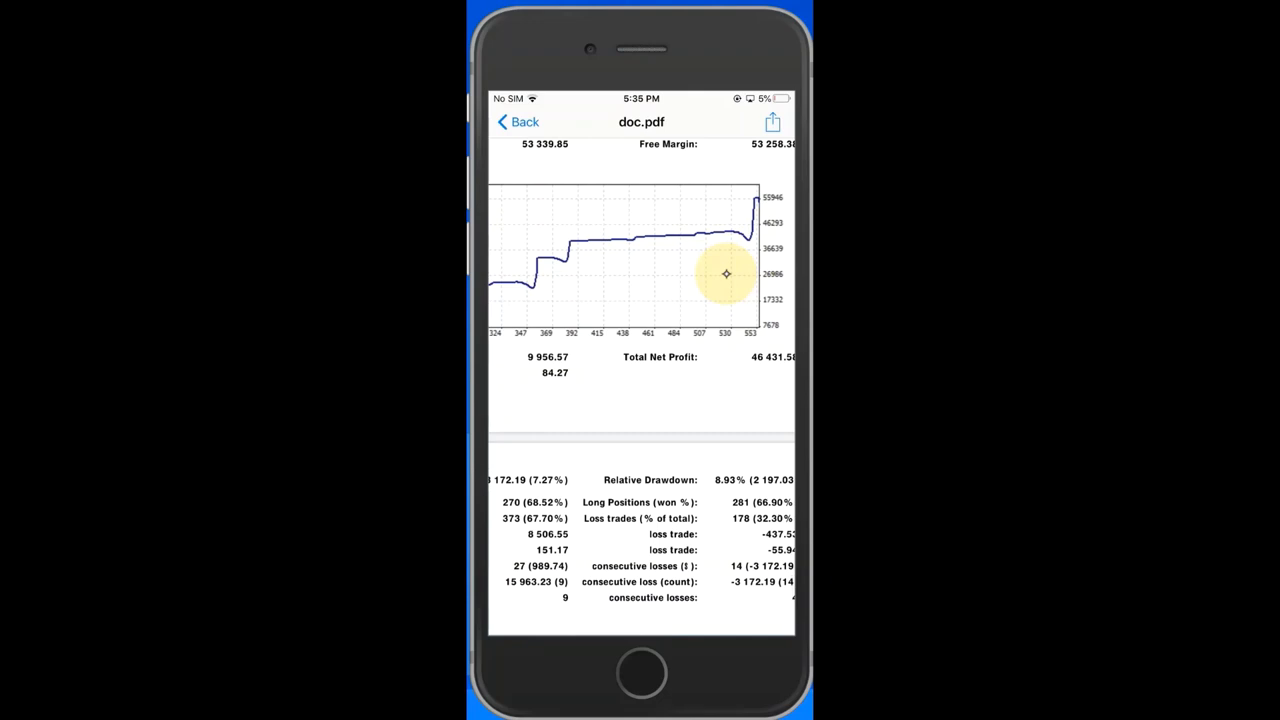
pyautogui.moveTo(536, 284)
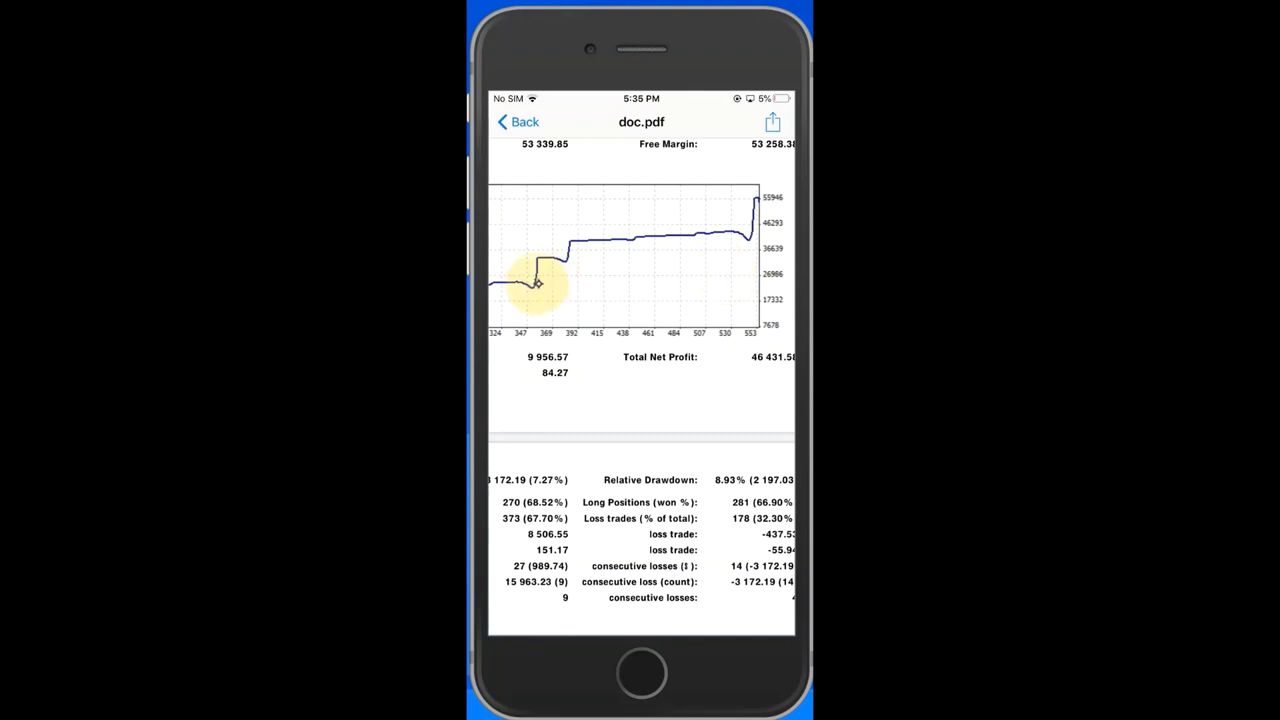